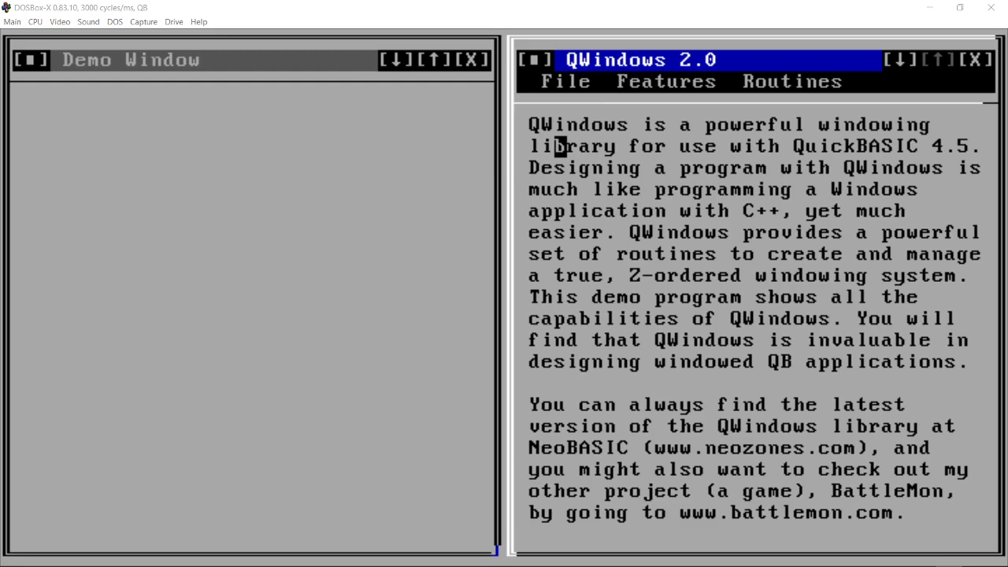
pyautogui.moveTo(600, 145)
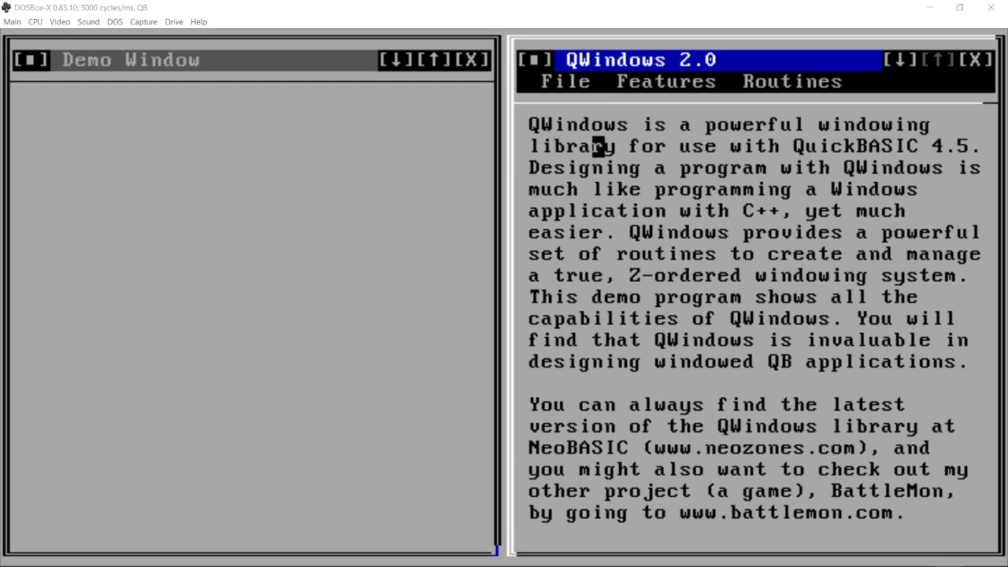
pyautogui.moveTo(696, 167)
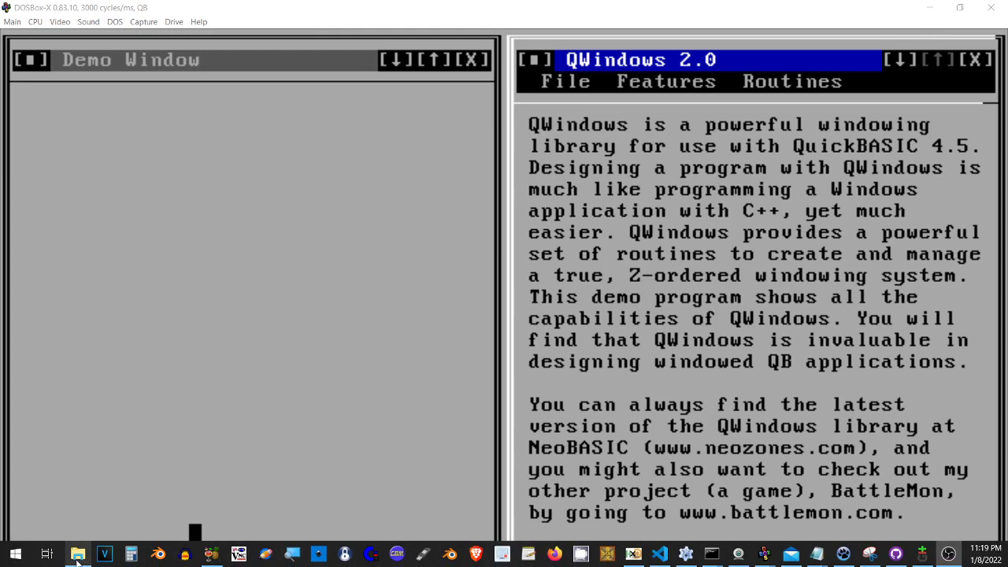
# From the demo folder, launch QWDEMO.EXE and load the QW.BAS library source, then hide the folder
pyautogui.click(77, 554)
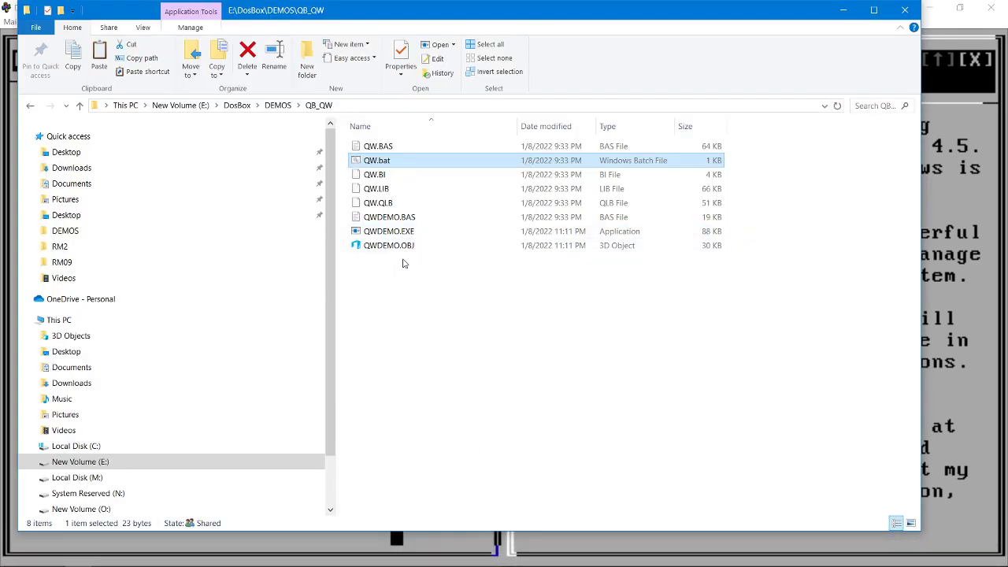
pyautogui.click(389, 230)
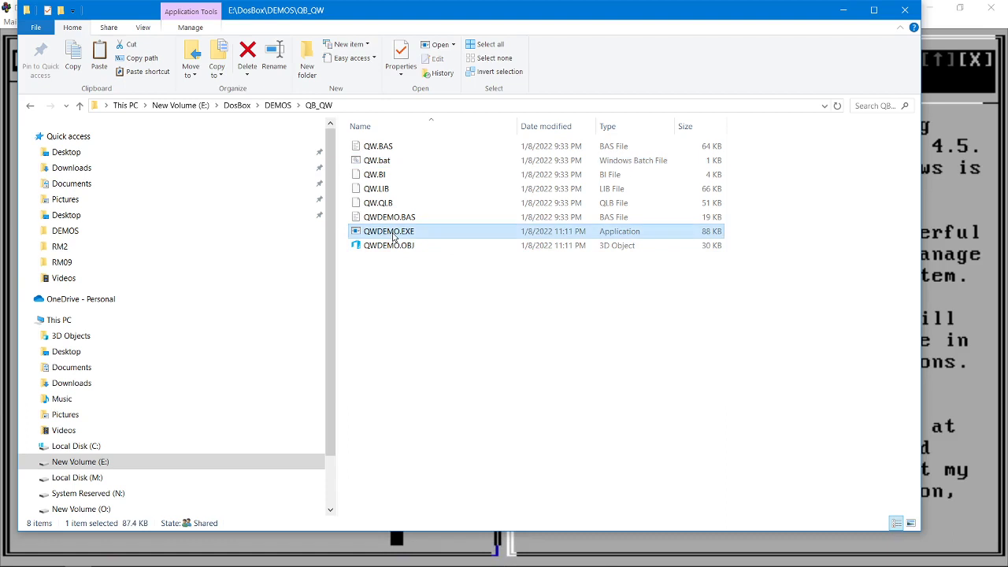
pyautogui.moveTo(706, 241)
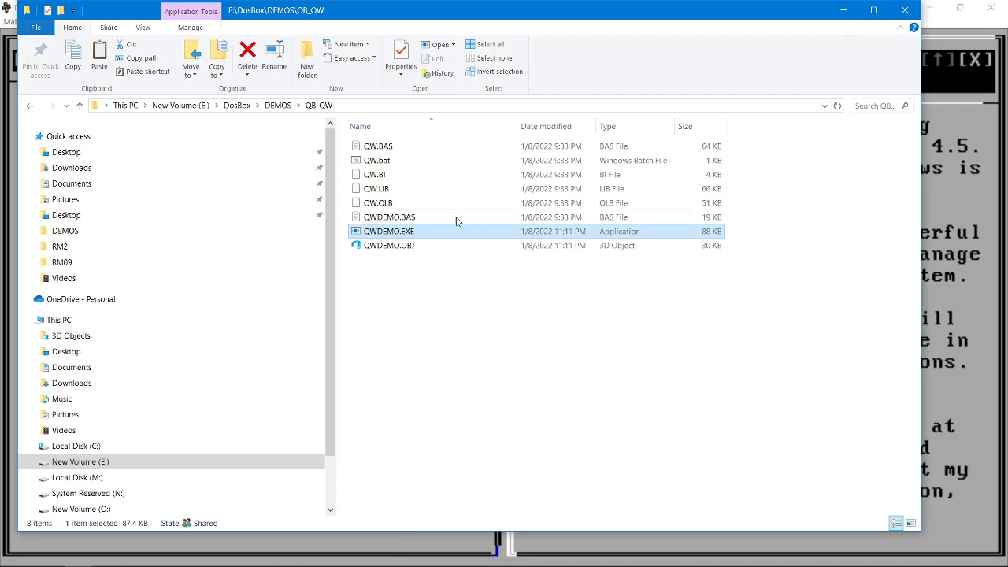
pyautogui.moveTo(378, 145)
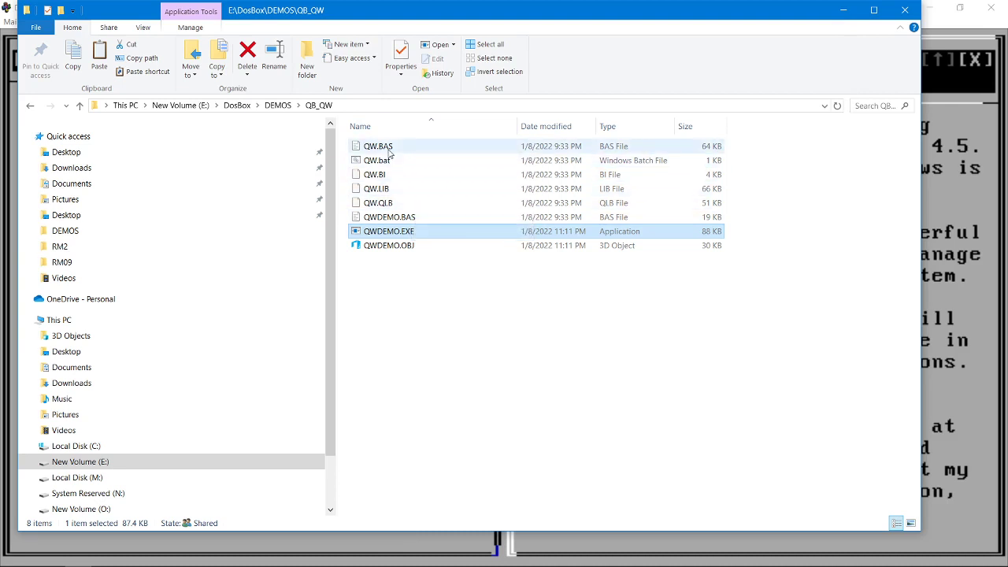
pyautogui.click(378, 145)
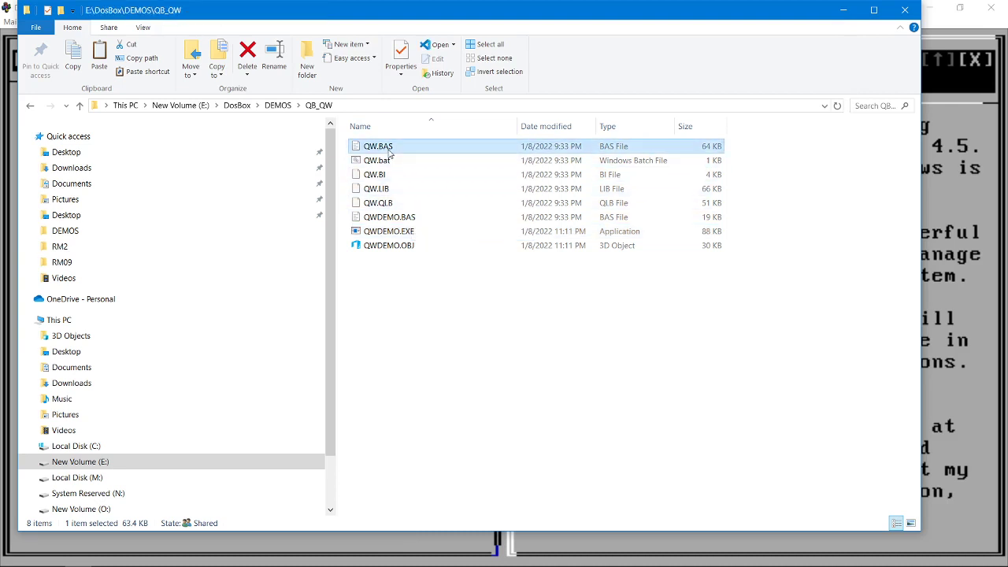
pyautogui.moveTo(393, 217)
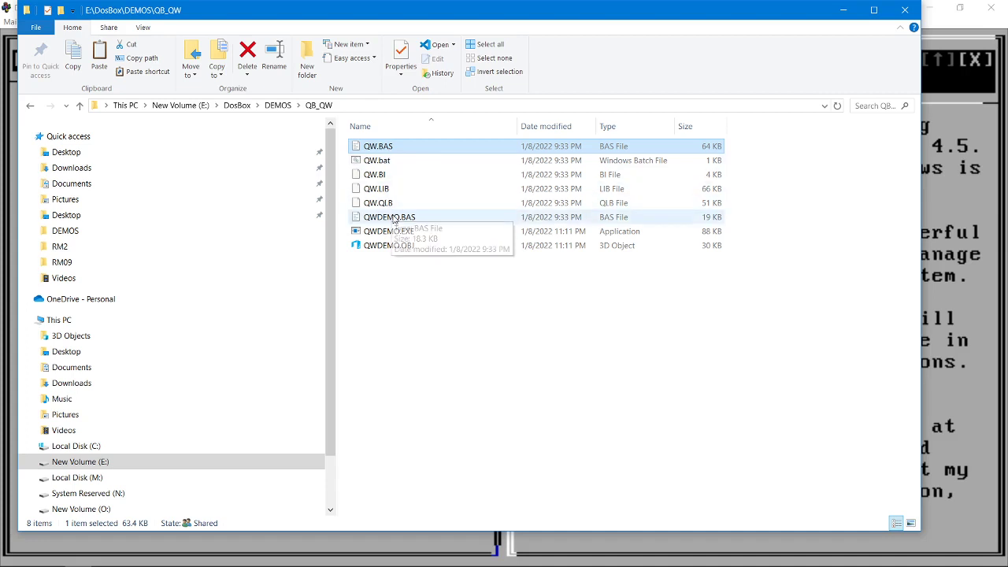
pyautogui.moveTo(819, 116)
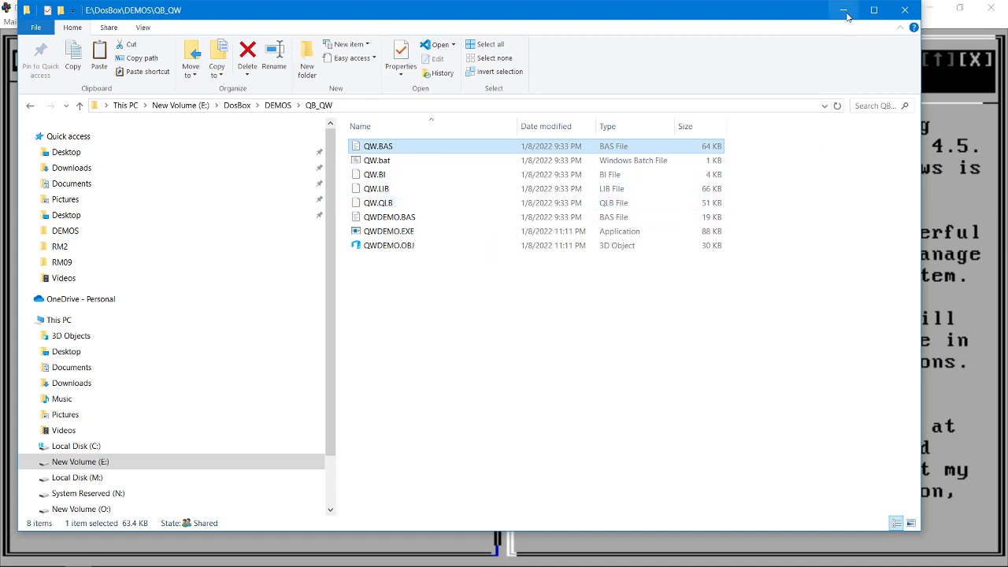
pyautogui.click(845, 10)
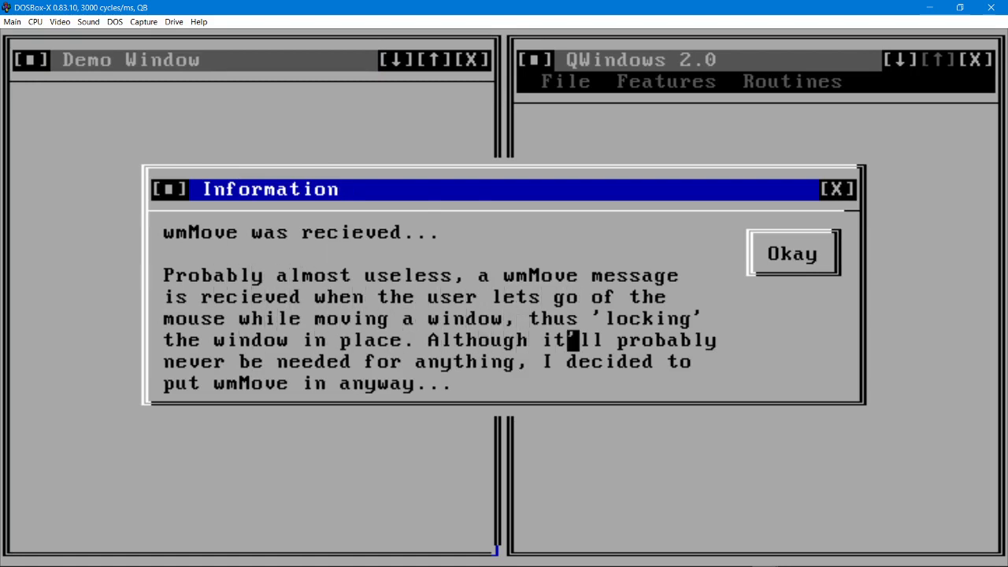
pyautogui.moveTo(660, 341)
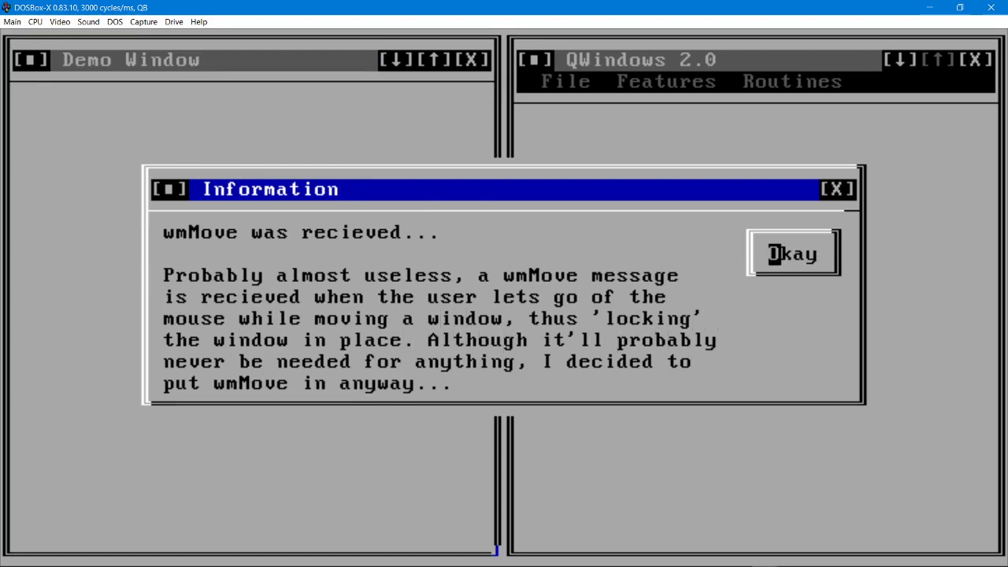
# Acknowledge the wmMove message, tick the check box and choose Option 1, raising Features Demonstrated to 40%
pyautogui.click(791, 252)
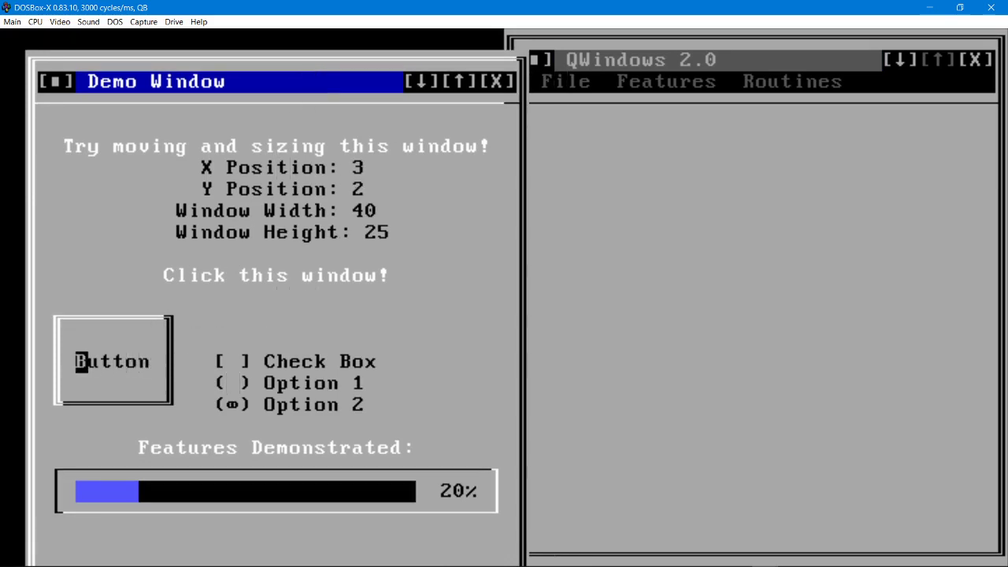
pyautogui.click(230, 360)
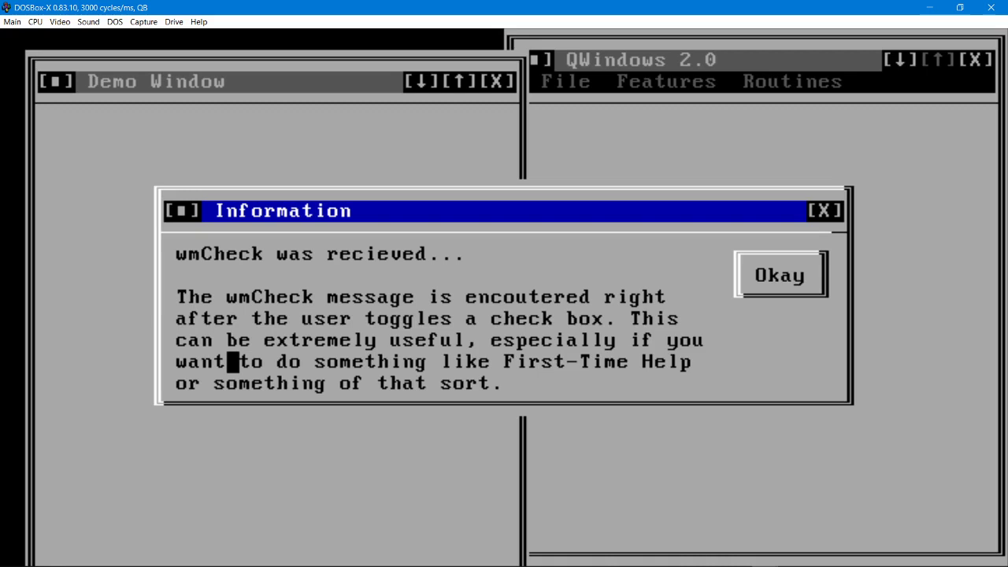
pyautogui.click(778, 274)
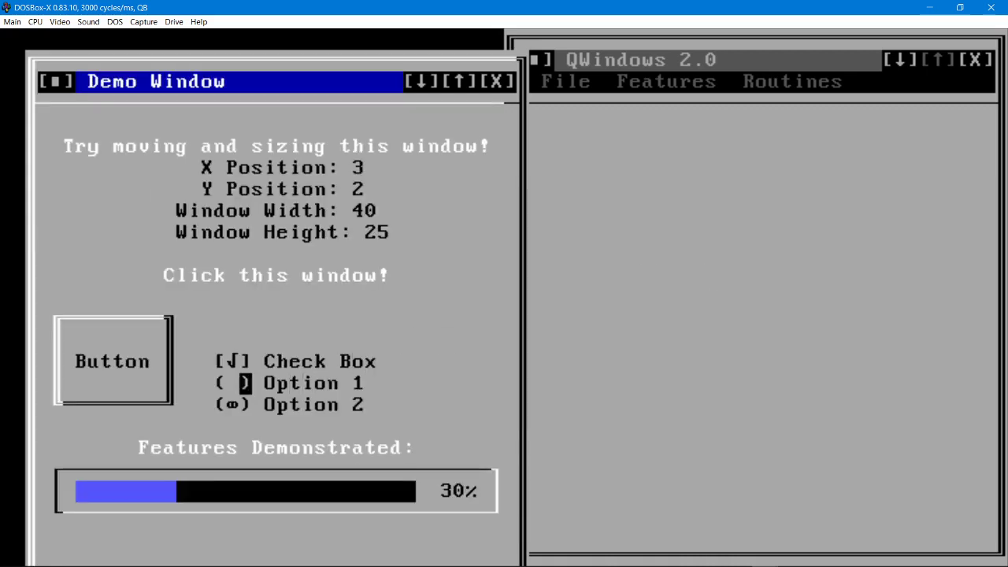
pyautogui.click(232, 383)
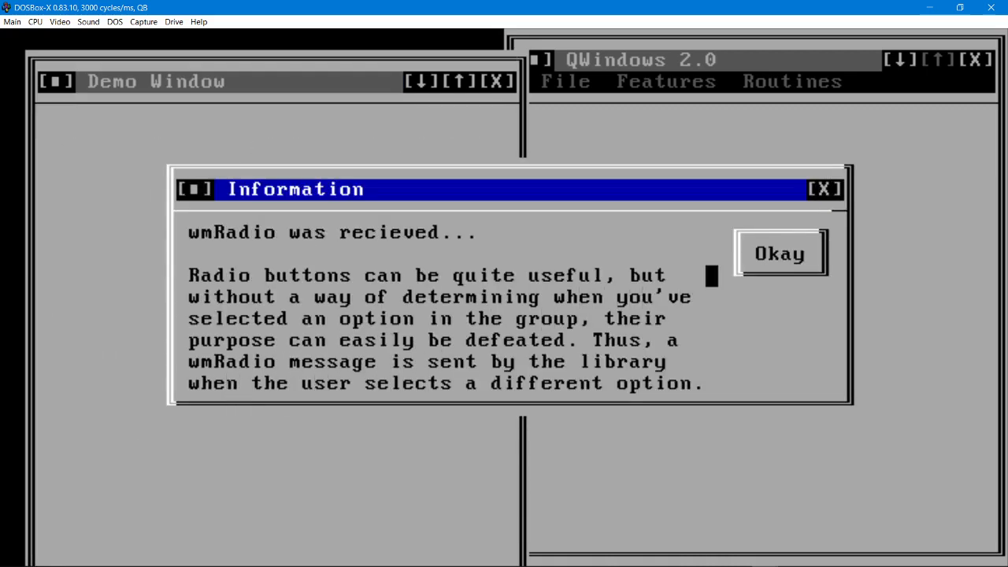
pyautogui.click(780, 252)
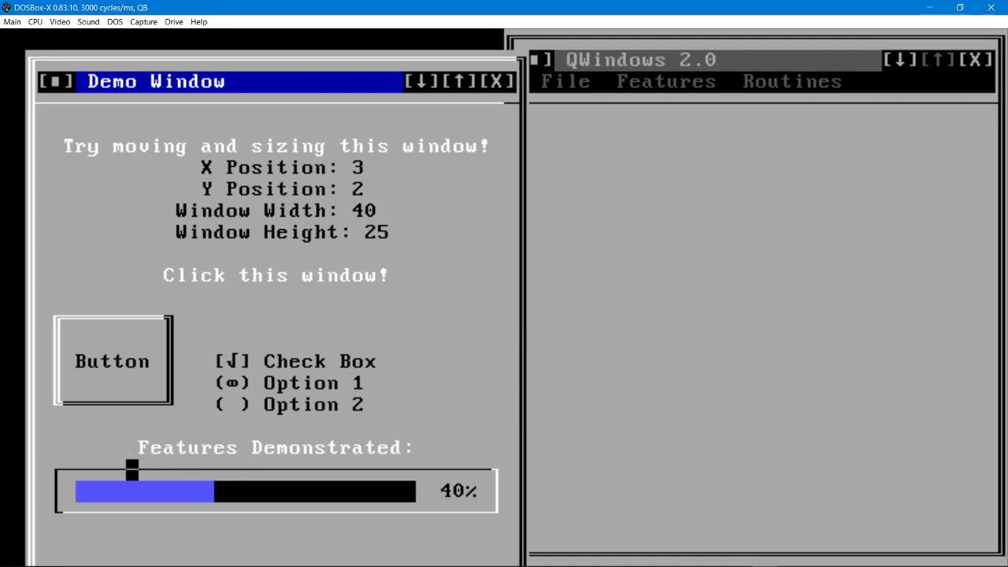
pyautogui.moveTo(133, 469); pyautogui.dragTo(270, 470)
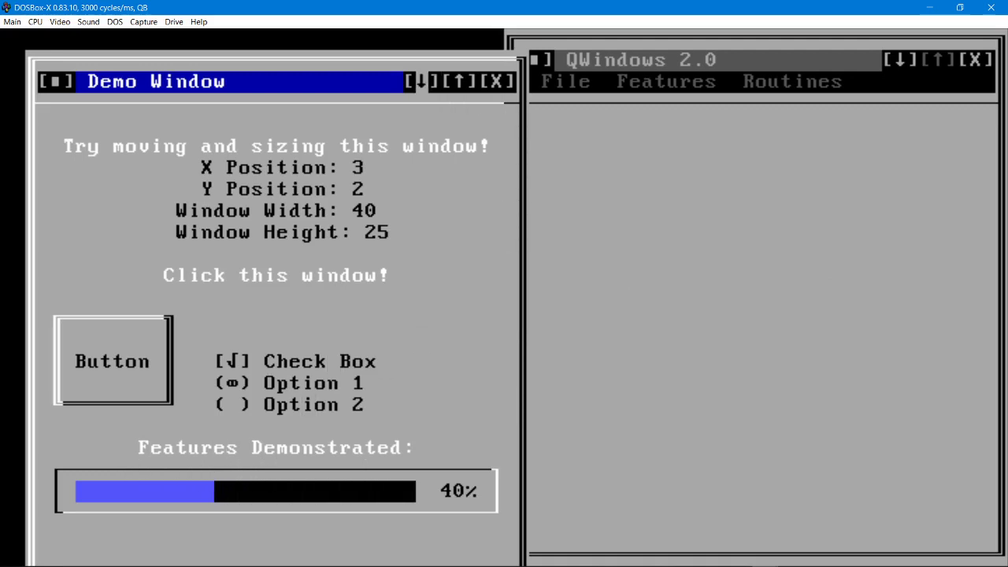
# Minimize the Demo Window, acknowledge the wmMinimize message, then restore it from its minimized bar
pyautogui.click(419, 82)
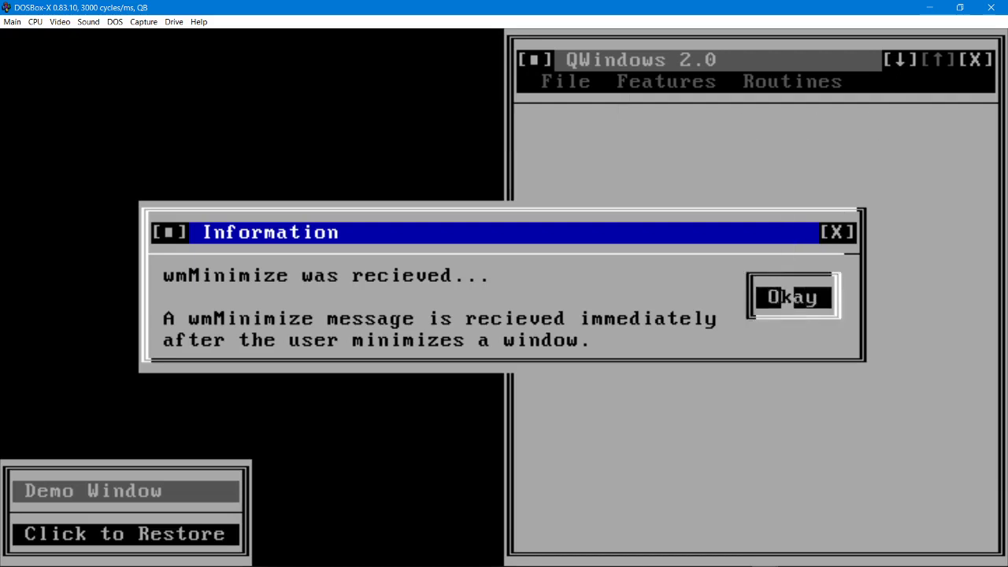
pyautogui.click(791, 297)
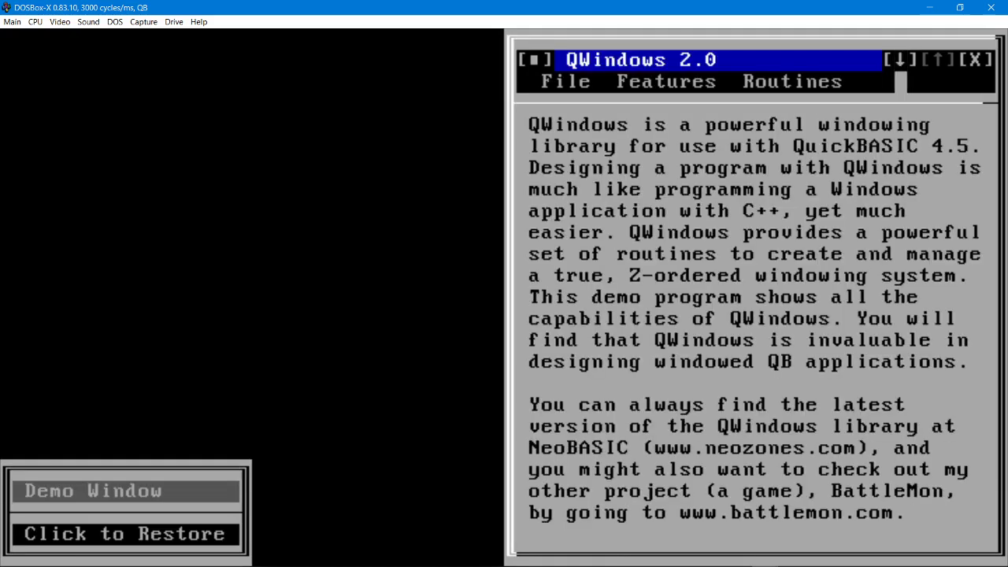
pyautogui.click(906, 60)
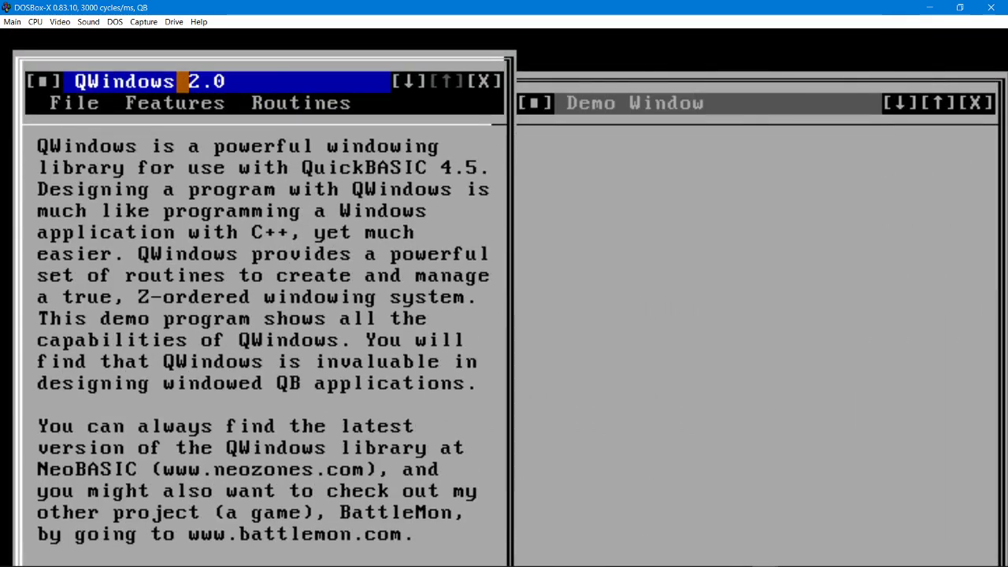
# View the Routines menu's Output Routines and Message Routines explanations, dismissing each
pyautogui.click(756, 104)
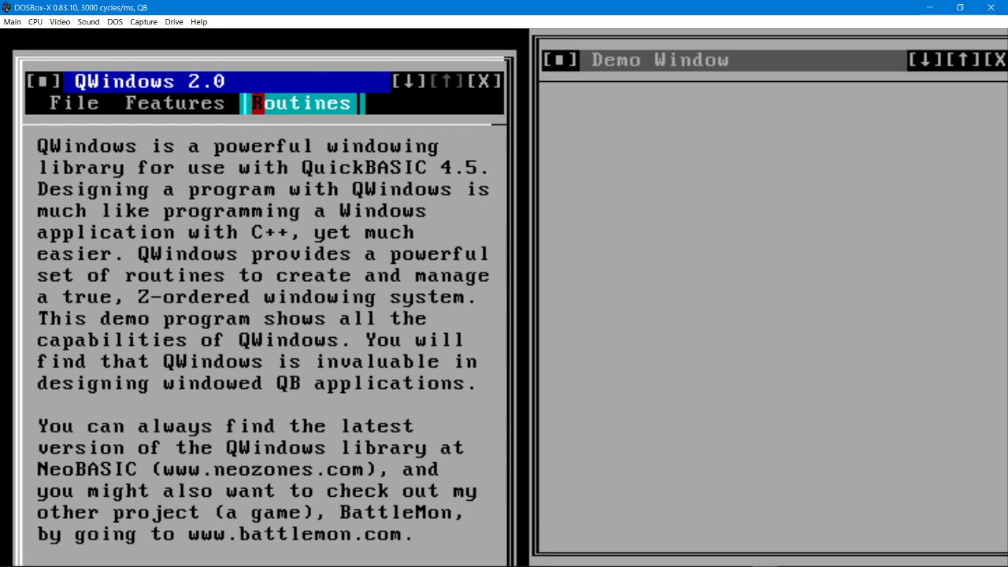
pyautogui.click(302, 102)
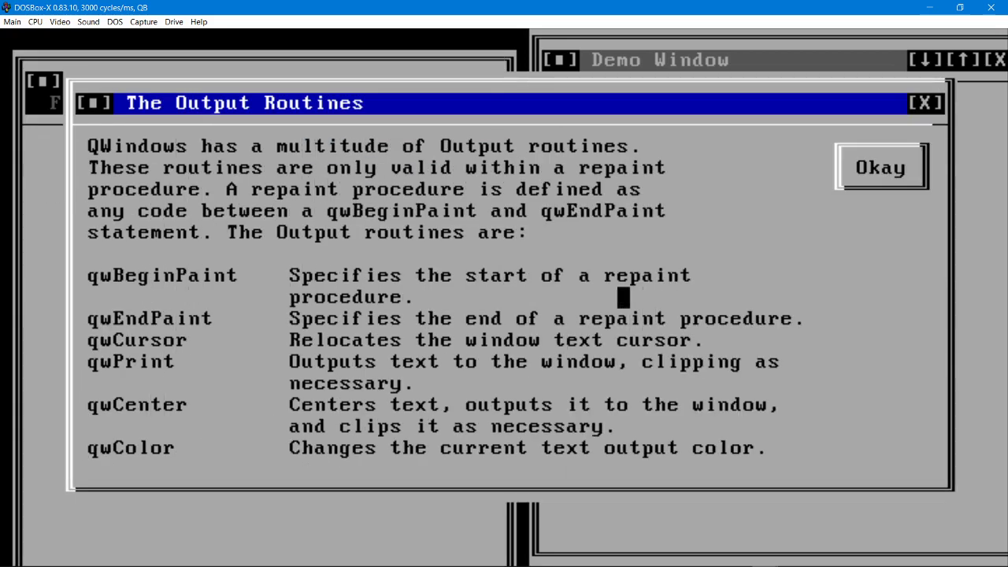
pyautogui.click(879, 167)
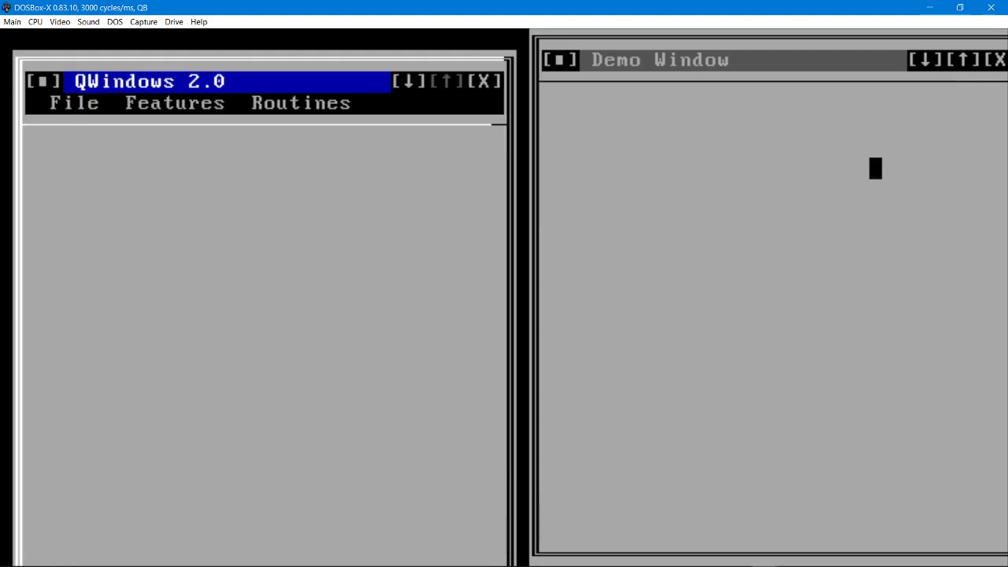
pyautogui.click(300, 102)
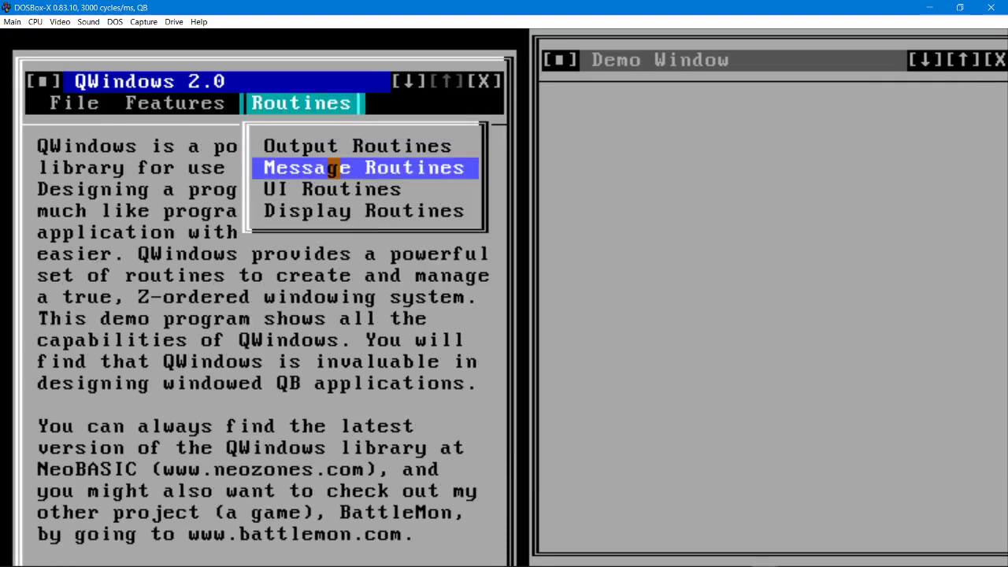
pyautogui.click(365, 167)
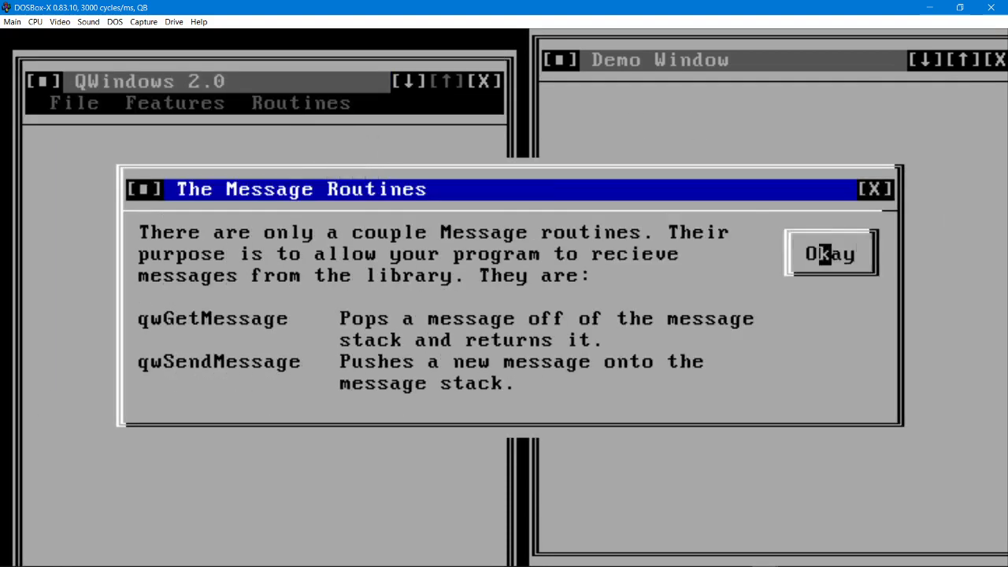
pyautogui.click(830, 252)
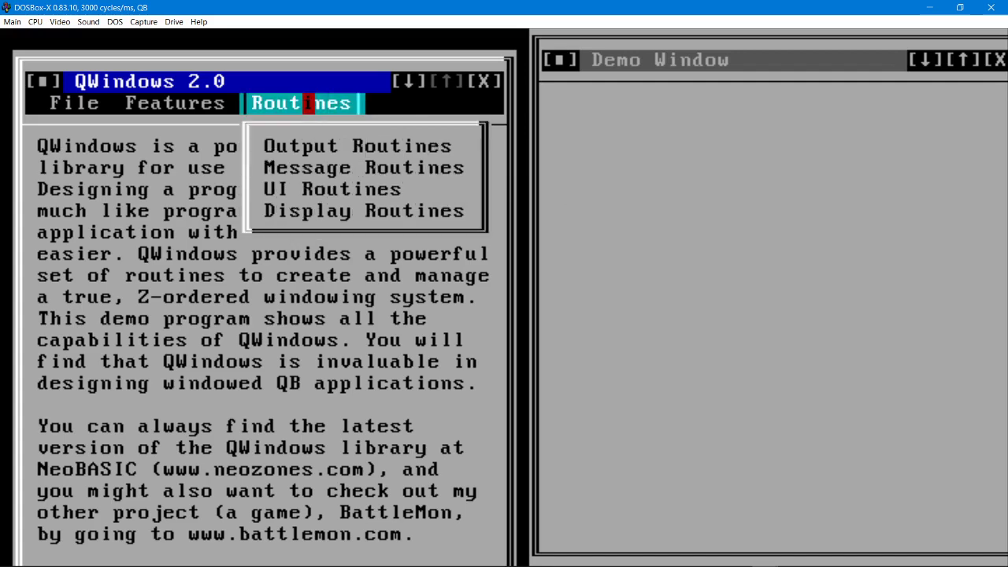
# View the Features menu's Built-in Mouse Support and Customizable Colors explanations, dismissing each
pyautogui.click(362, 211)
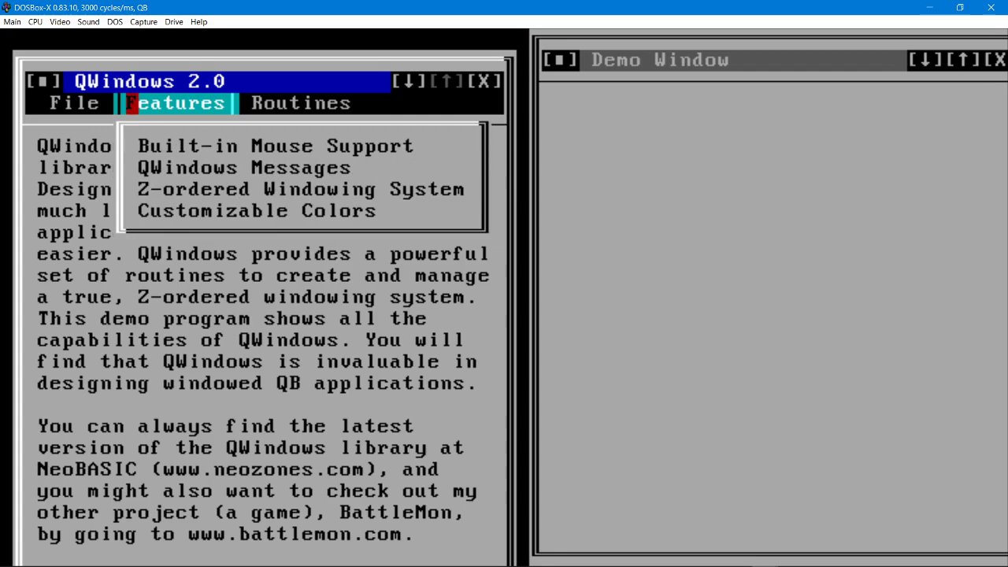
pyautogui.click(276, 145)
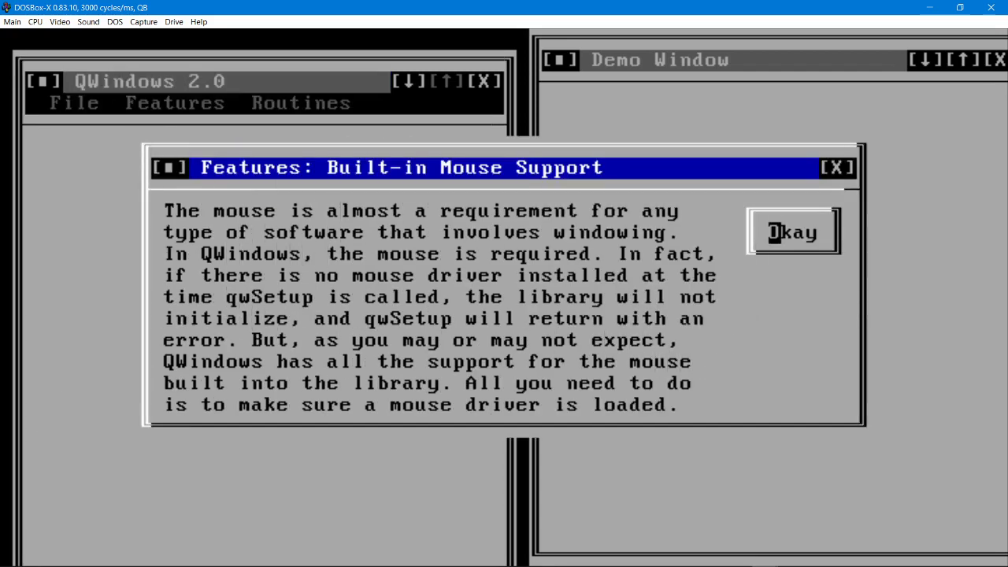
pyautogui.click(791, 232)
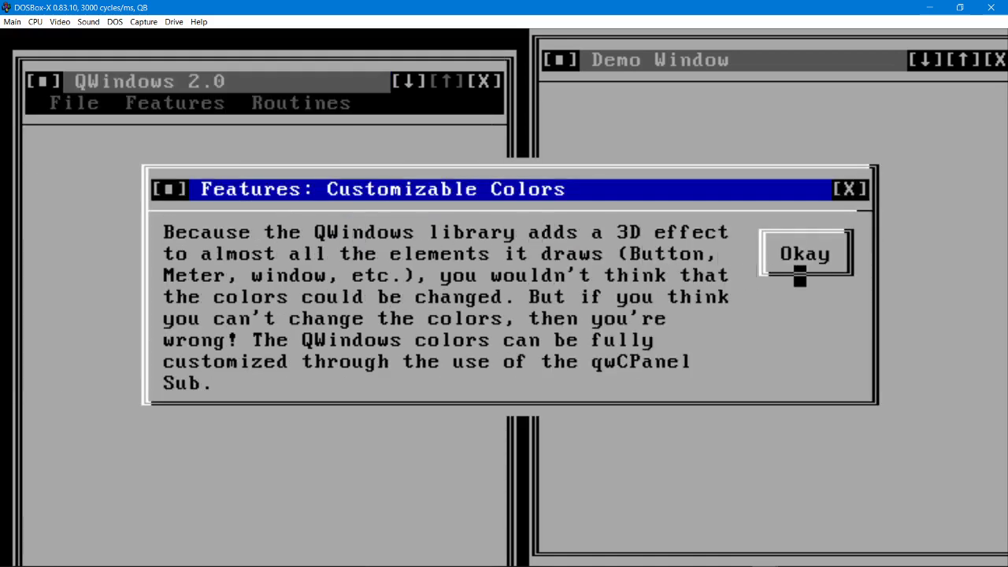
pyautogui.click(74, 103)
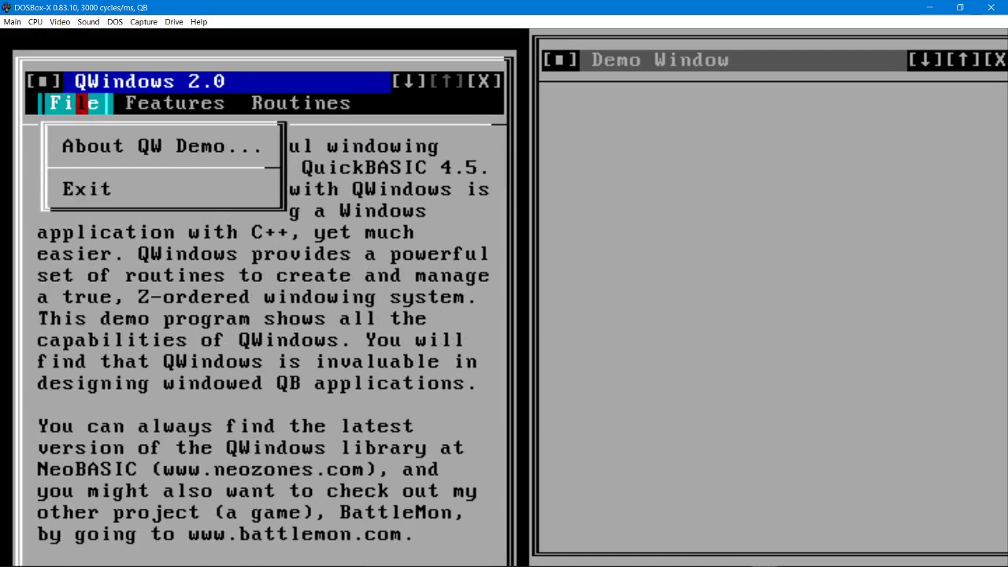
# Restore the minimized QWindows 2.0 window and view File > About QW Demo, then dismiss it
pyautogui.click(301, 103)
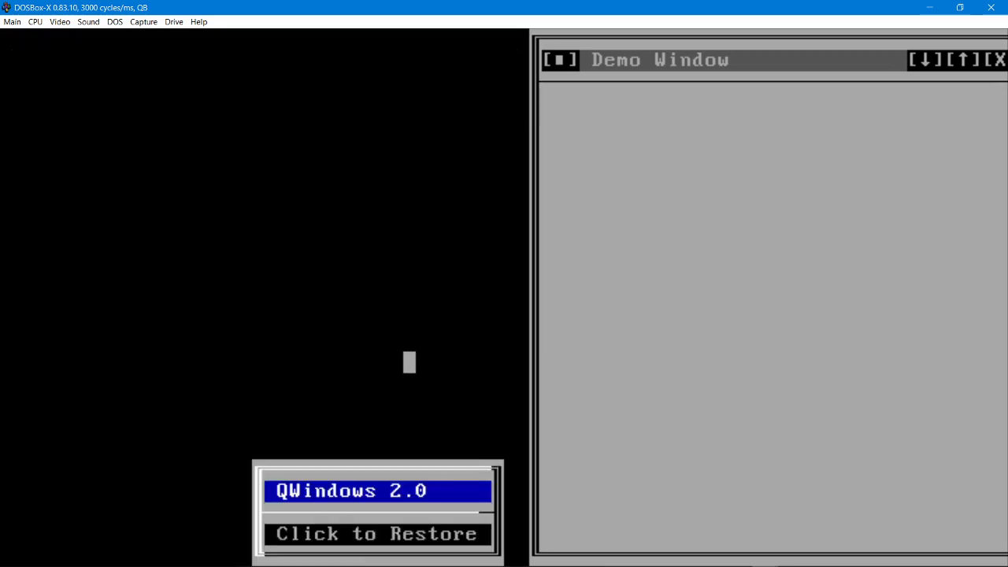
pyautogui.click(378, 533)
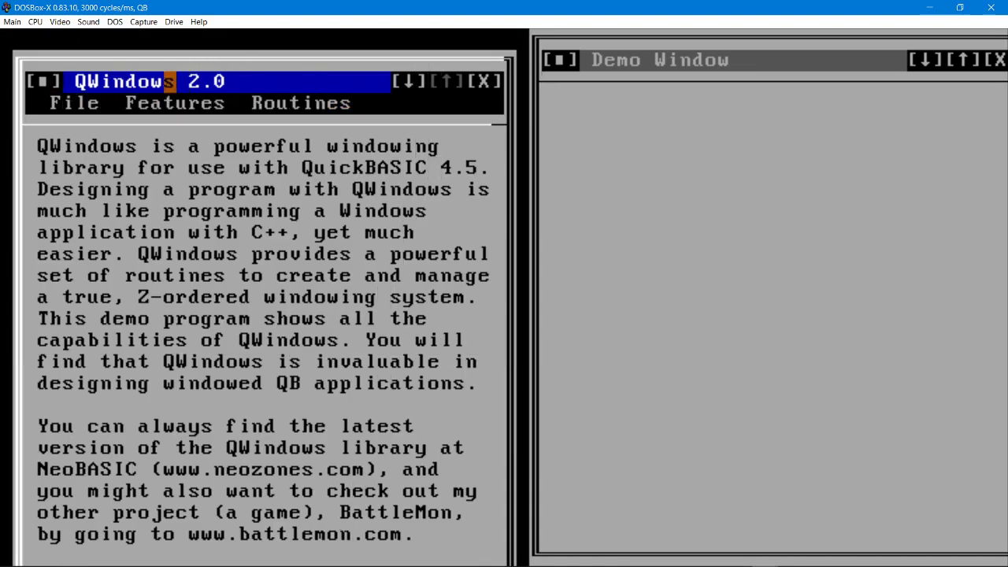
pyautogui.click(74, 103)
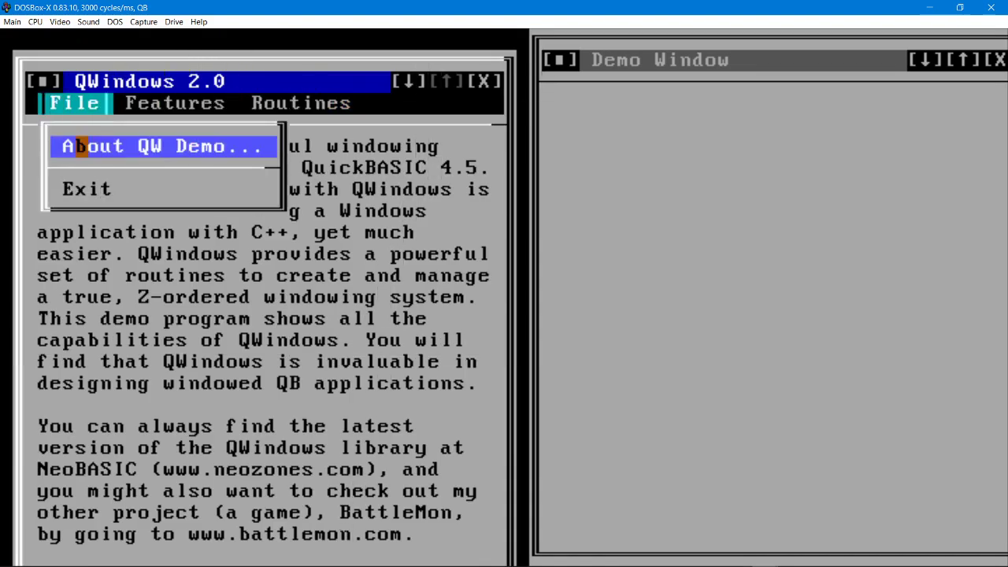
pyautogui.click(160, 144)
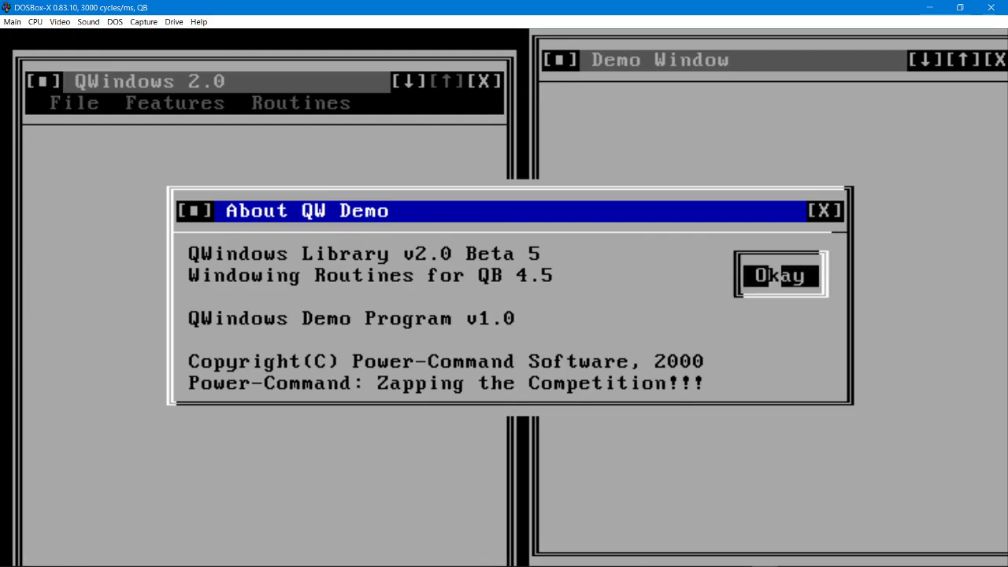
pyautogui.click(780, 275)
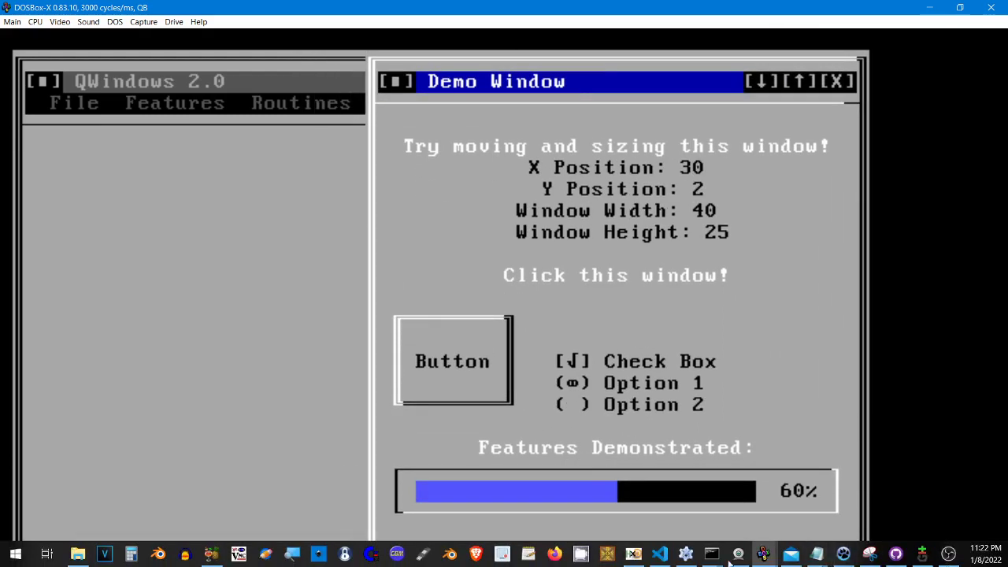
pyautogui.moveTo(660, 555)
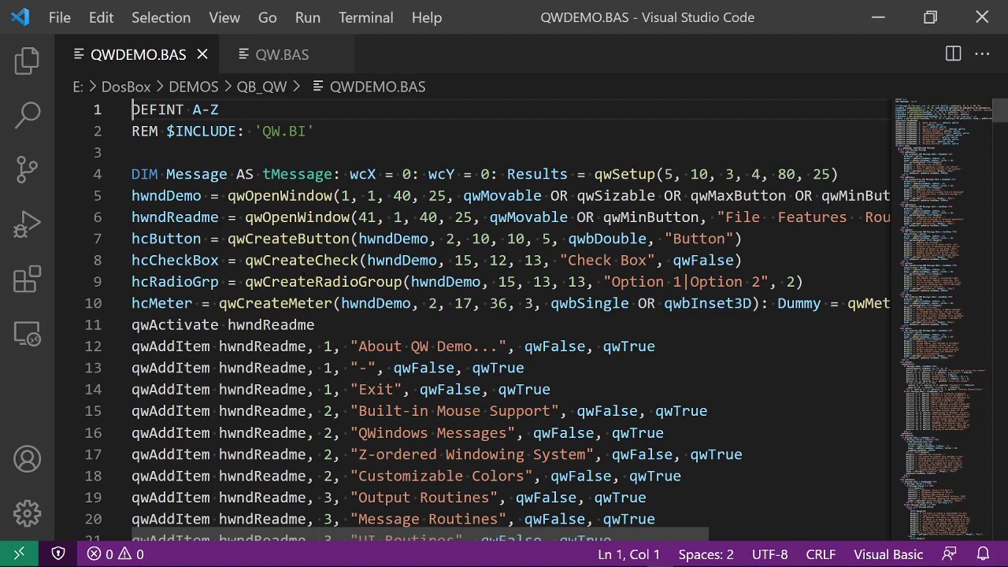
# Read down through QWDEMO.BAS's message-handling cases and painting code
pyautogui.scroll(-3)
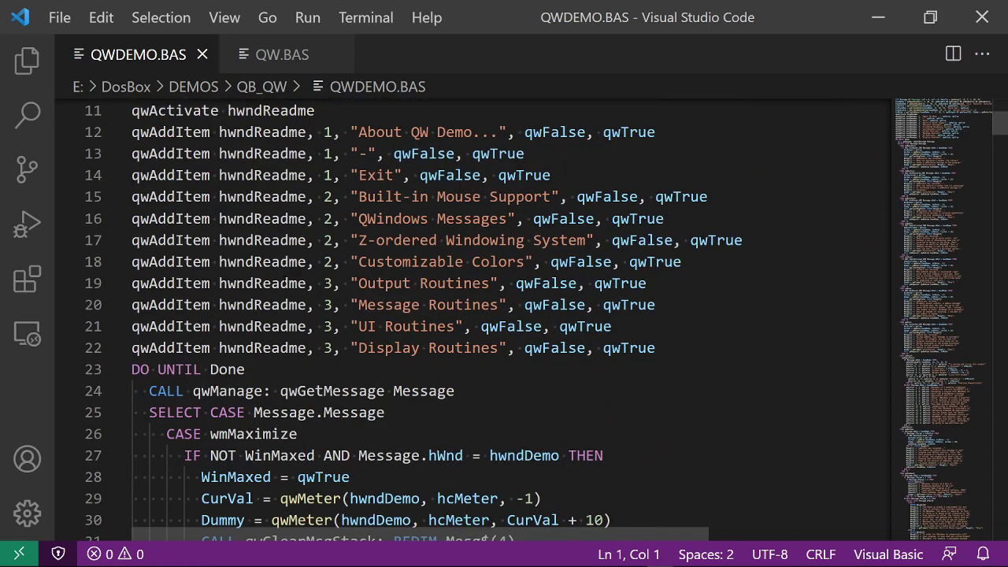
pyautogui.scroll(-3)
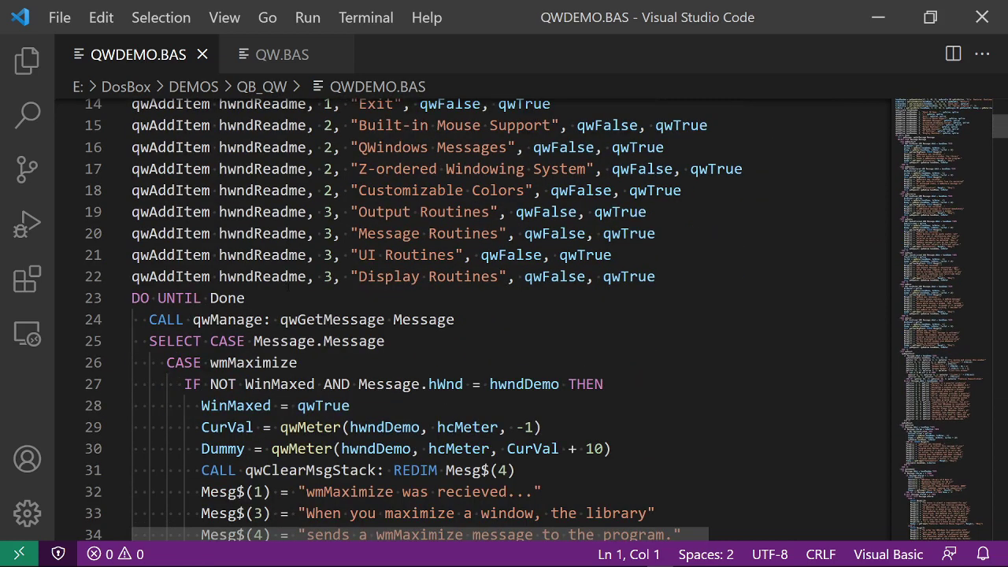
pyautogui.scroll(-3)
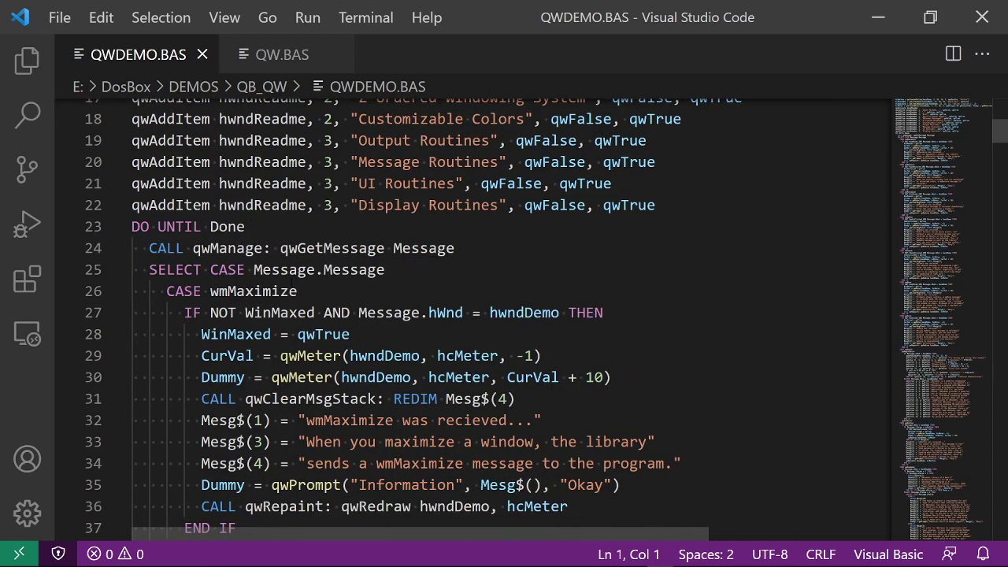
pyautogui.scroll(-3)
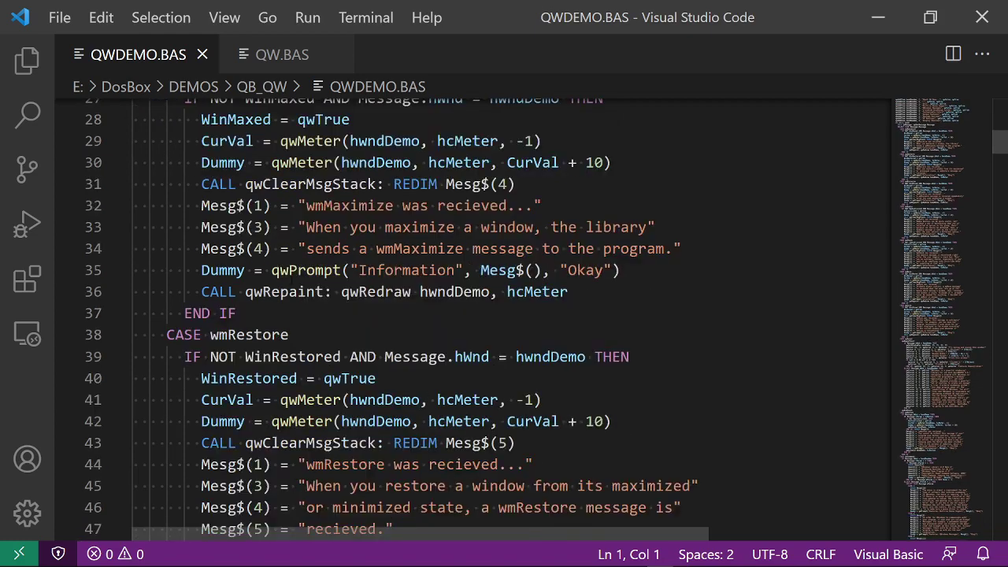
pyautogui.scroll(-3)
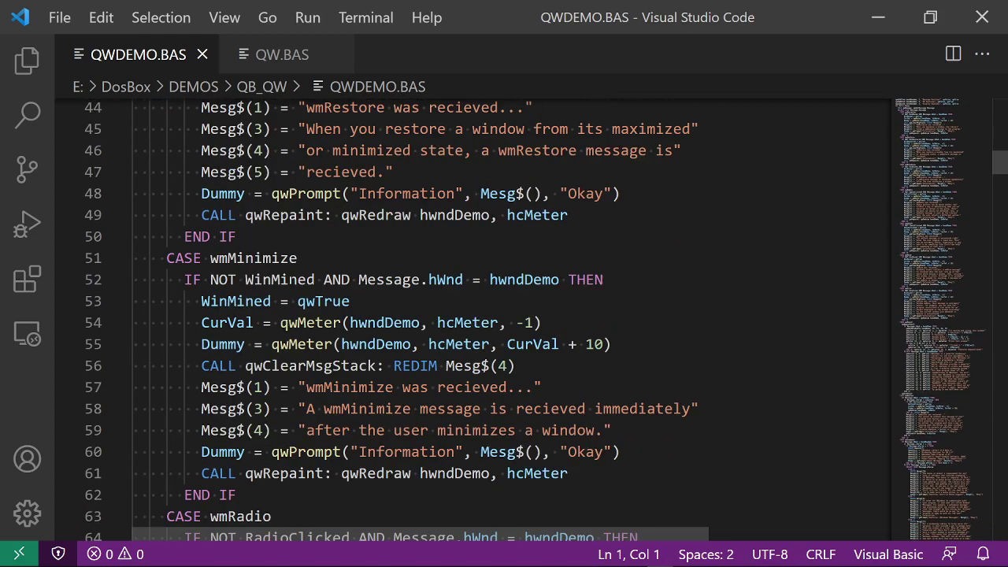
pyautogui.scroll(-3)
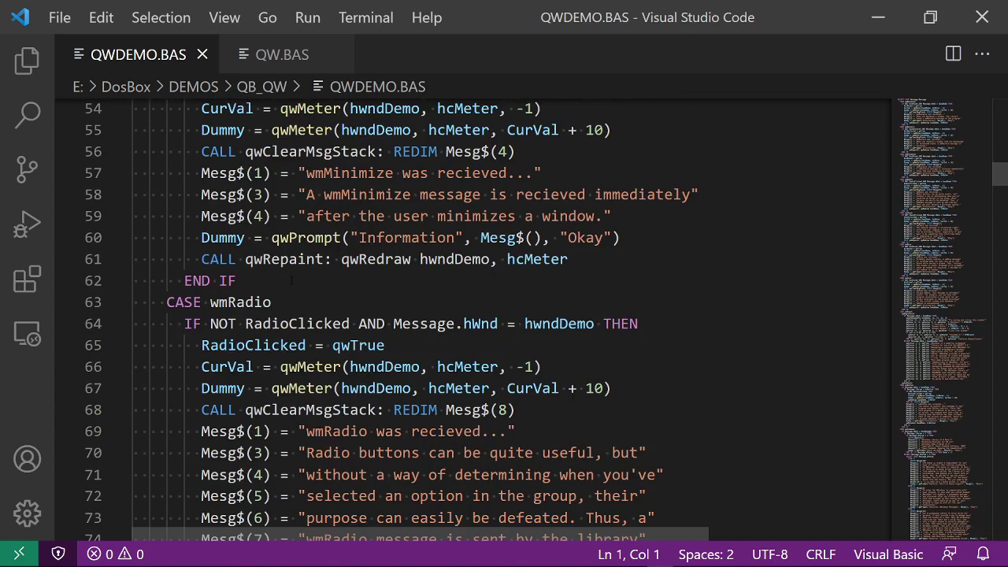
pyautogui.scroll(-3)
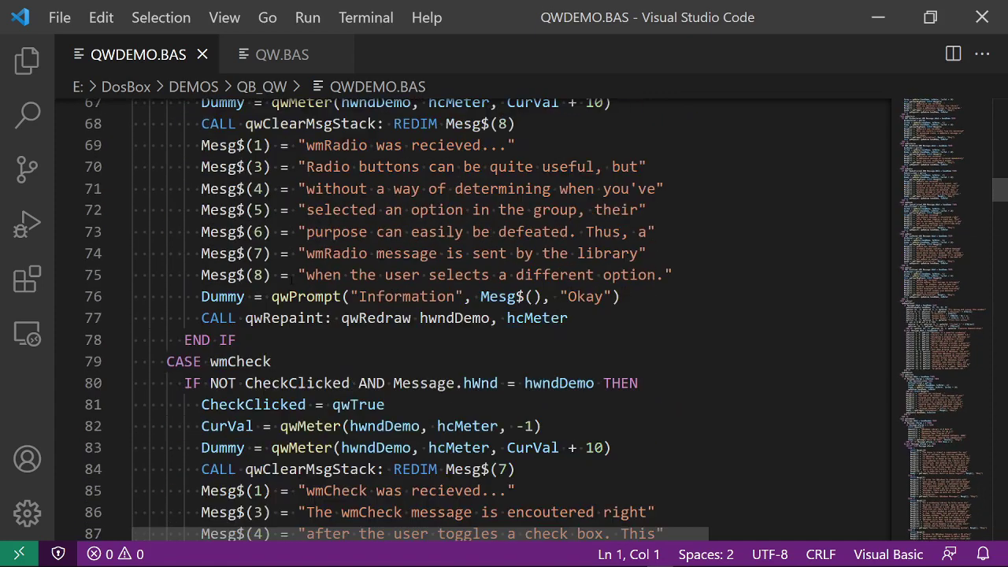
pyautogui.scroll(-3)
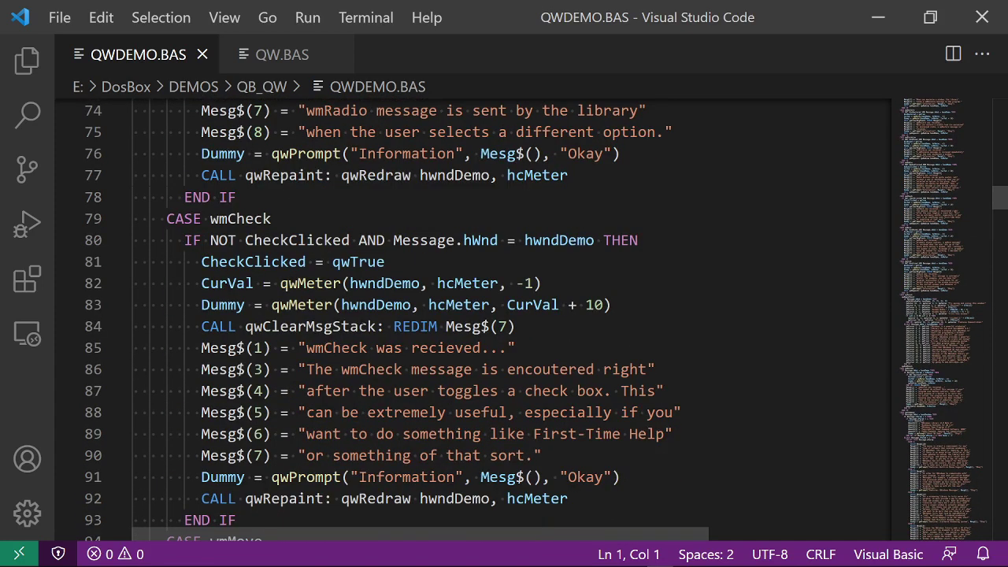
pyautogui.scroll(-3)
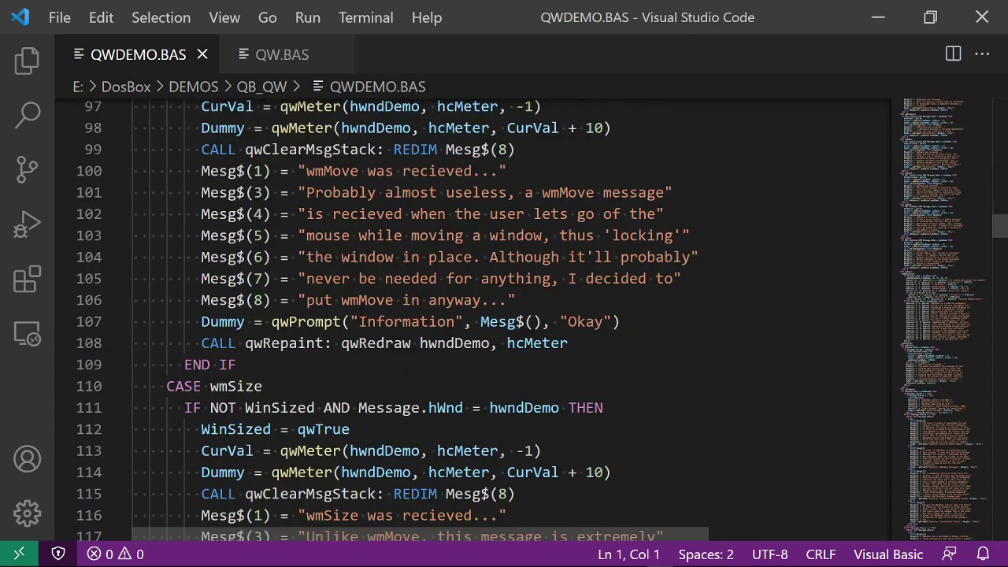
pyautogui.scroll(-3)
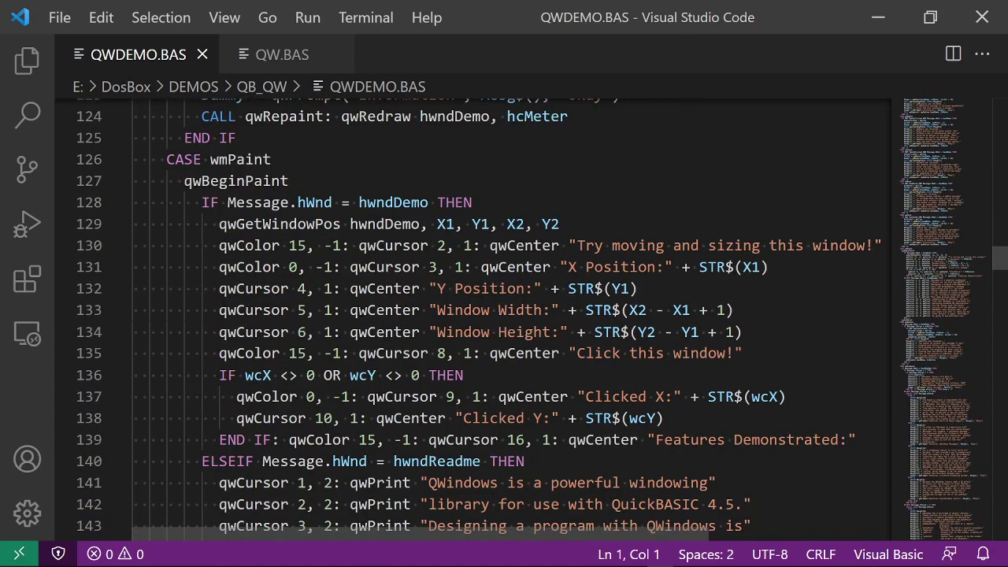
pyautogui.scroll(-3)
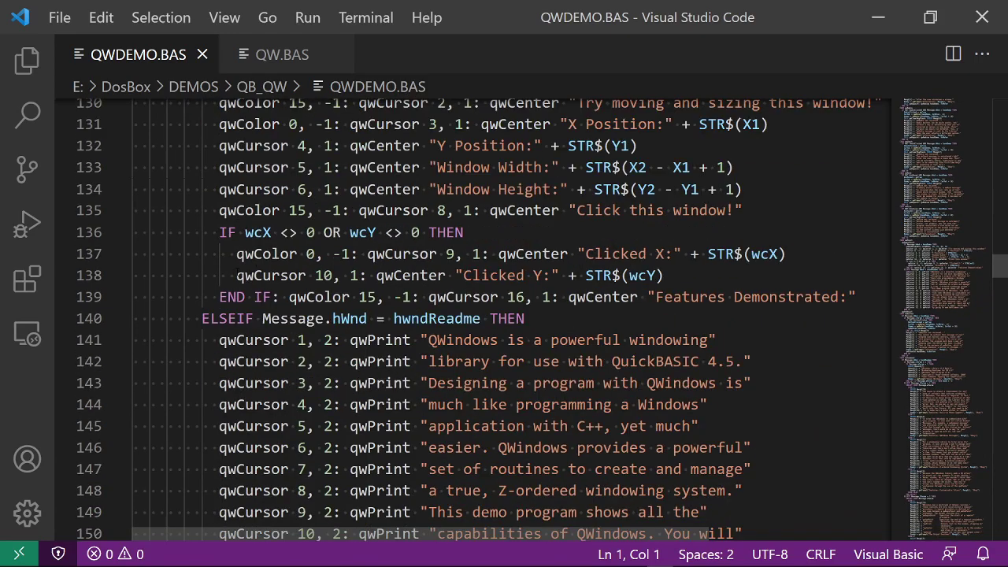
pyautogui.scroll(-3)
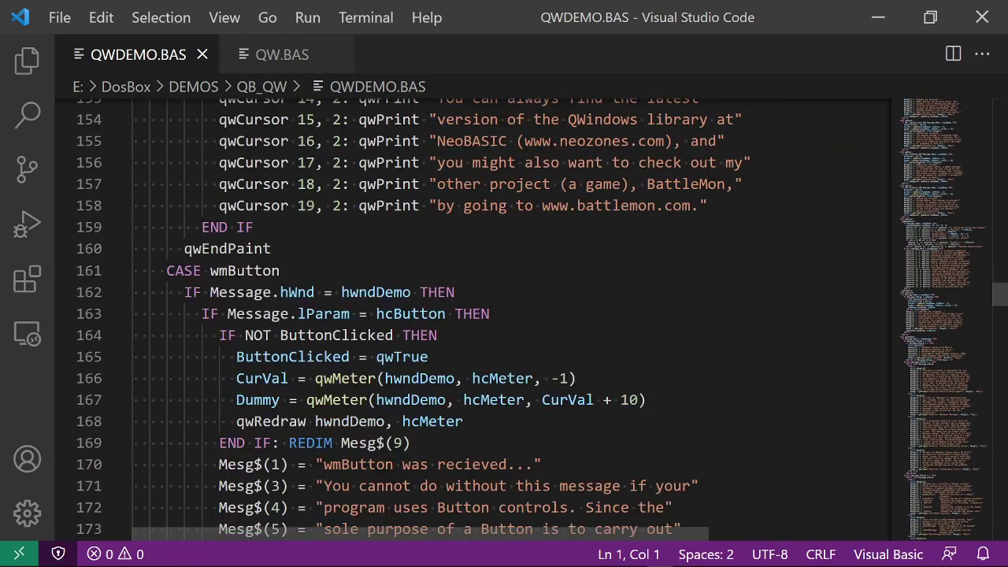
# Scroll back up slightly in QWDEMO.BAS and switch to the QW.BAS library source
pyautogui.scroll(3)
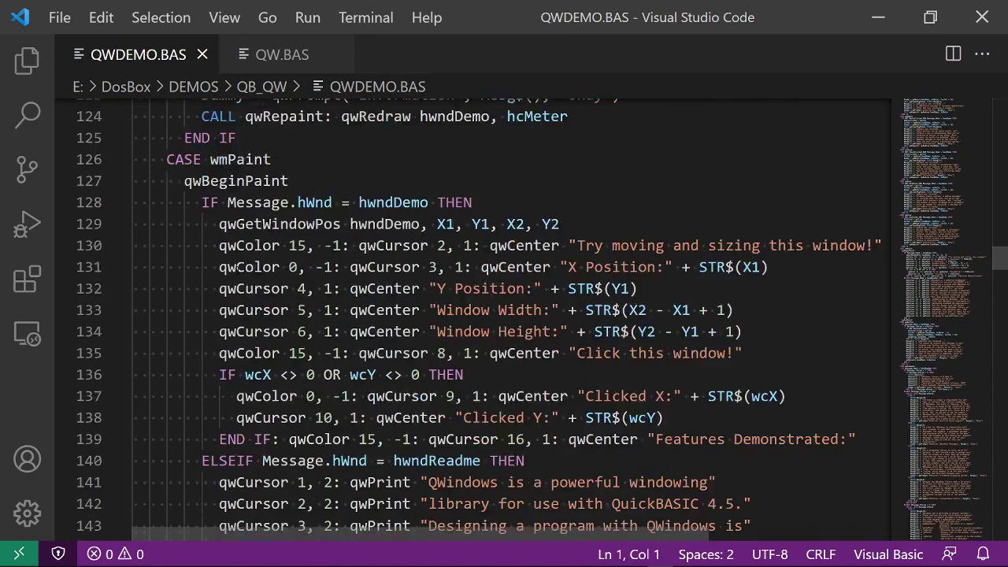
pyautogui.scroll(3)
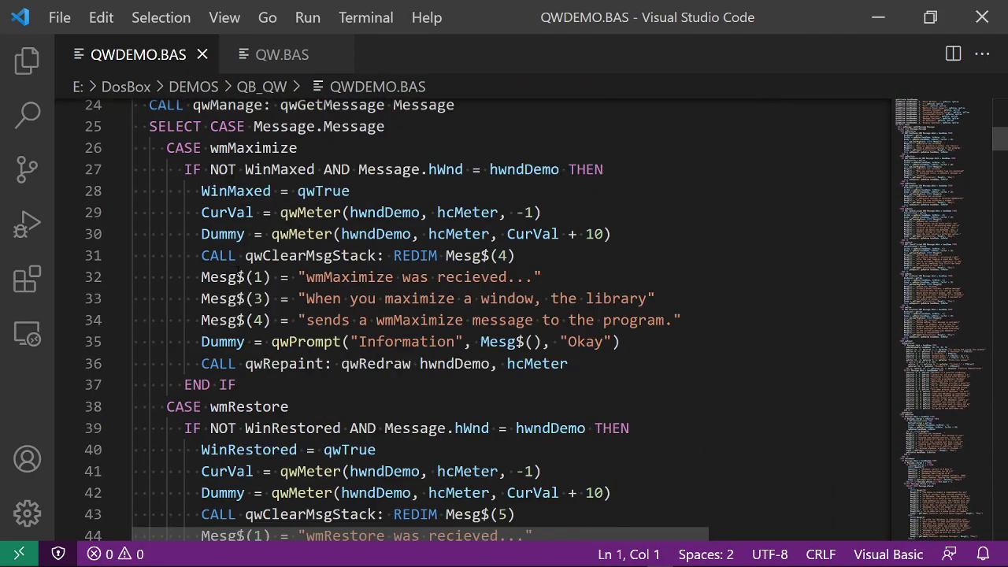
pyautogui.click(282, 53)
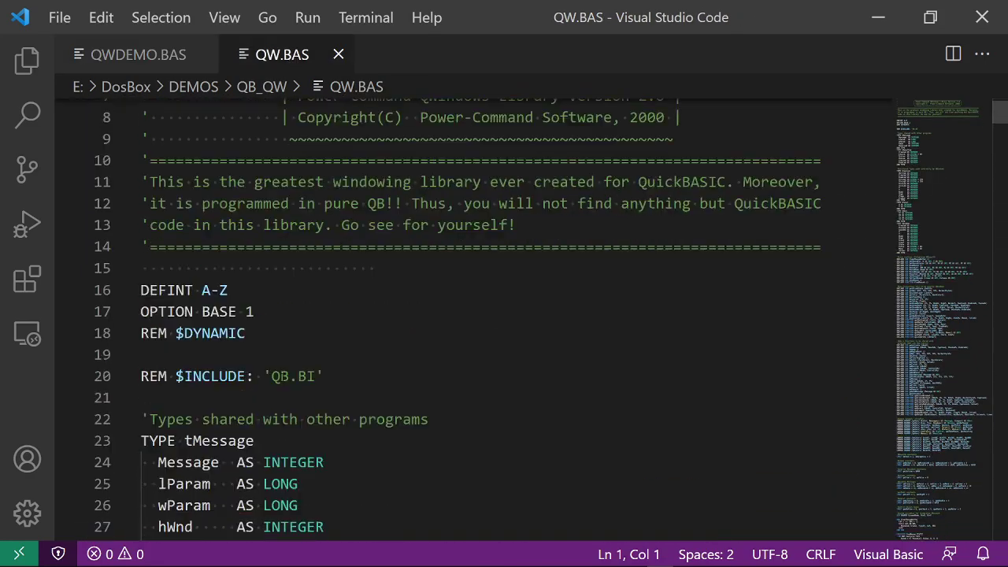
# Read down QW.BAS from qwcPanel through the control-creation functions to qwiBlinkState and qwiBox past line 600
pyautogui.scroll(-3)
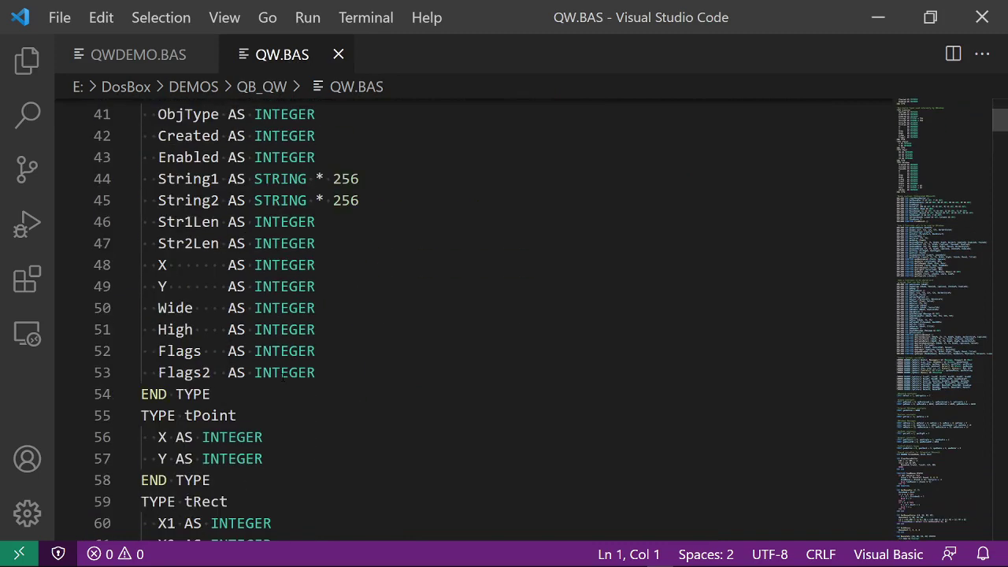
pyautogui.scroll(-3)
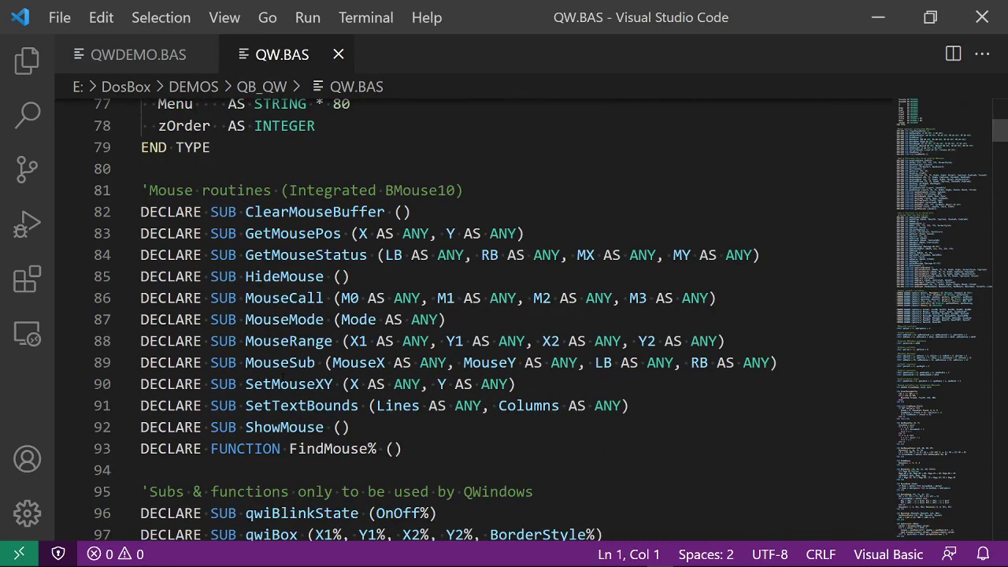
pyautogui.scroll(-3)
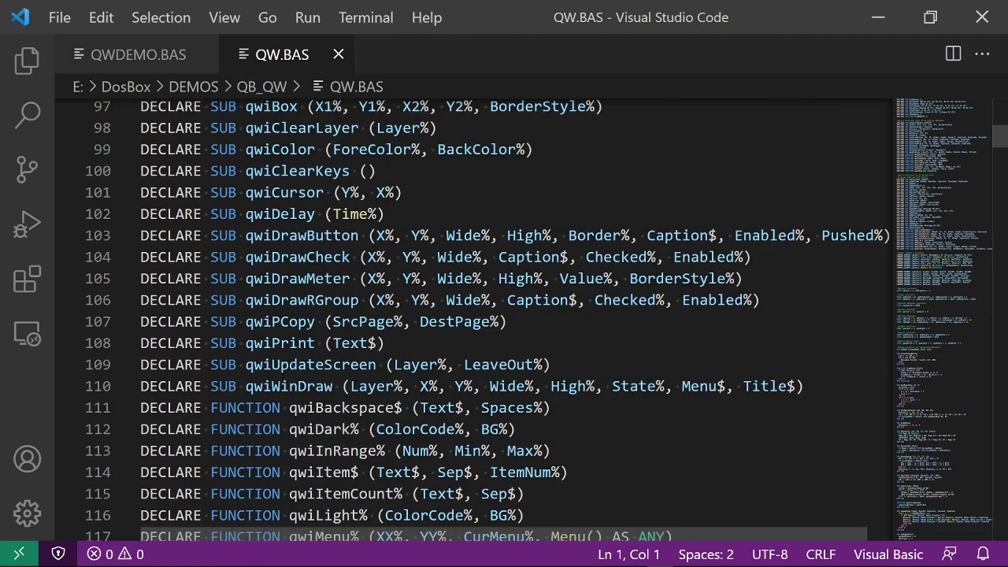
pyautogui.scroll(-3)
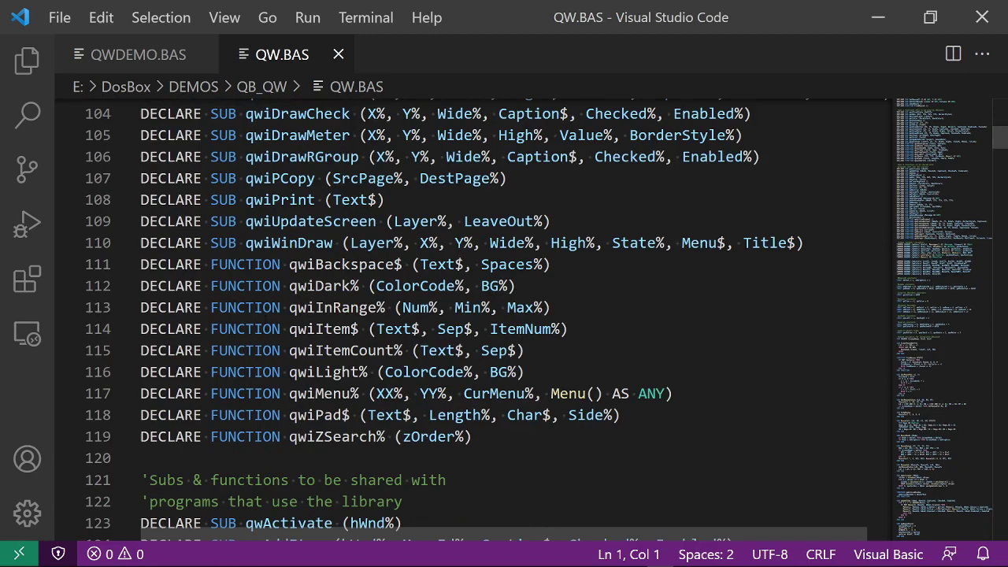
pyautogui.scroll(-3)
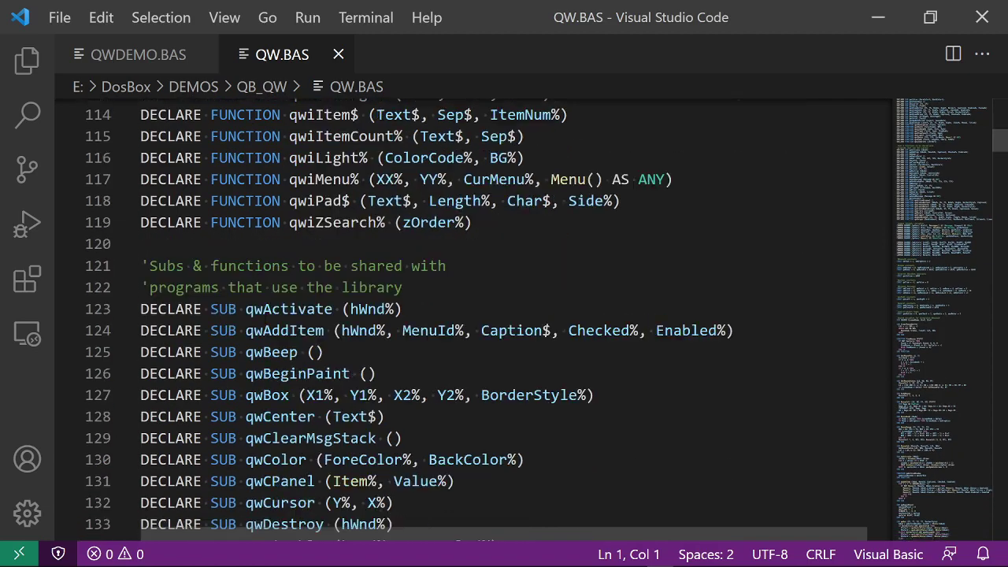
pyautogui.scroll(-3)
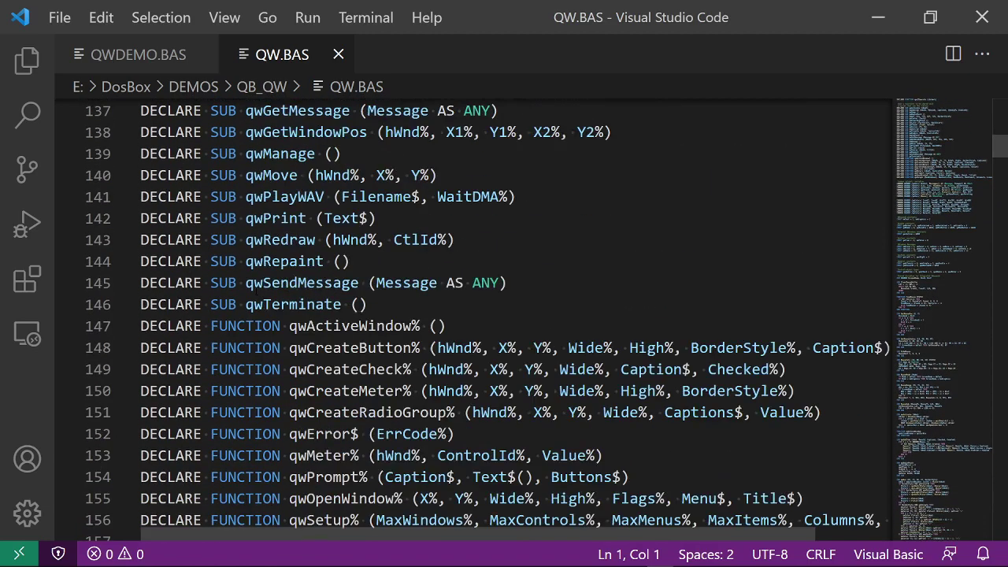
pyautogui.scroll(-3)
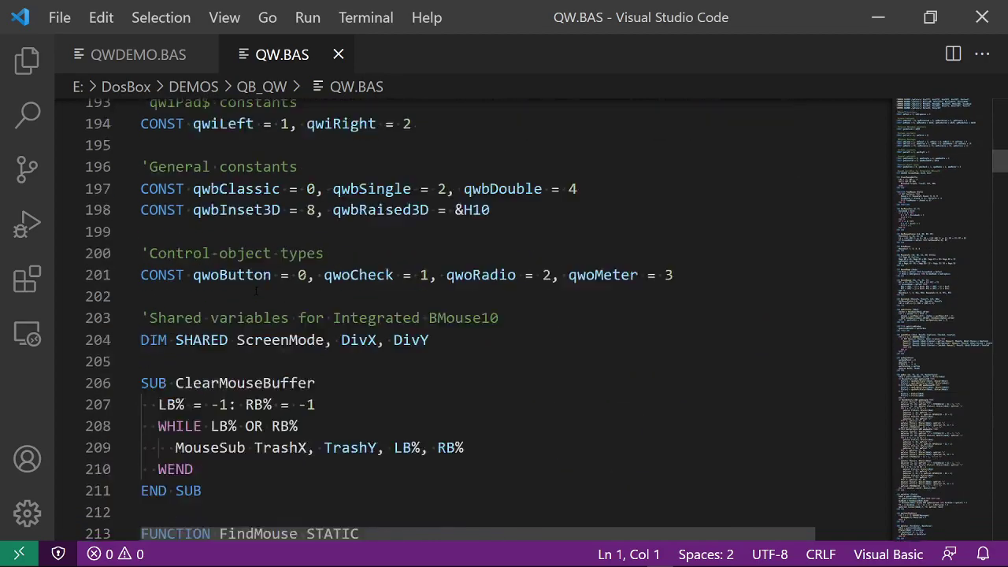
pyautogui.scroll(-3)
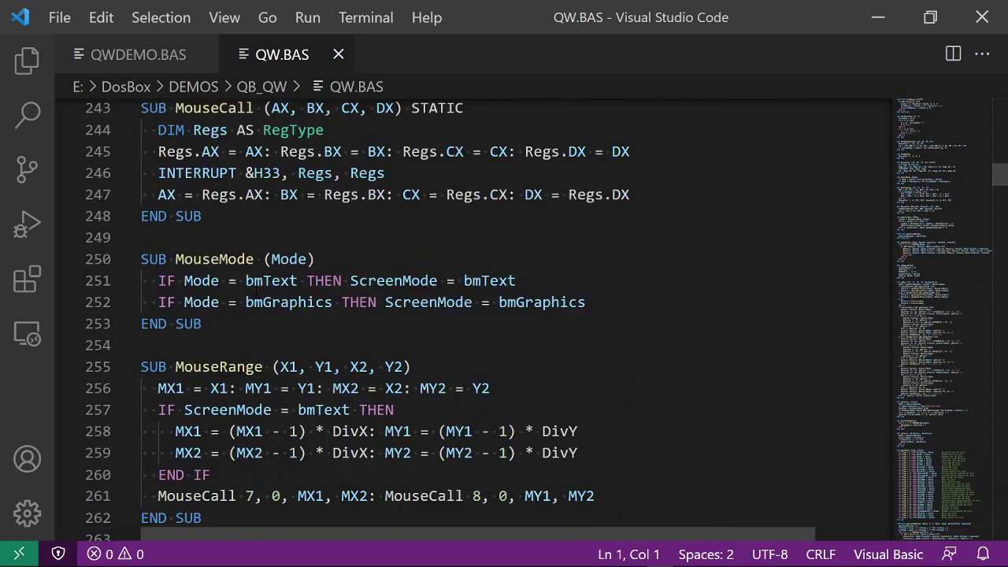
pyautogui.scroll(-3)
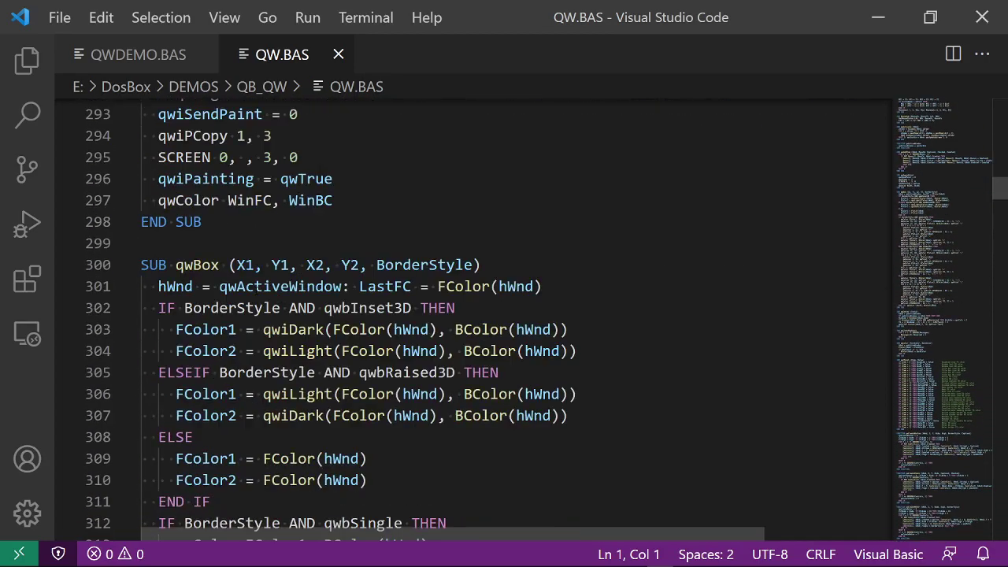
pyautogui.scroll(-3)
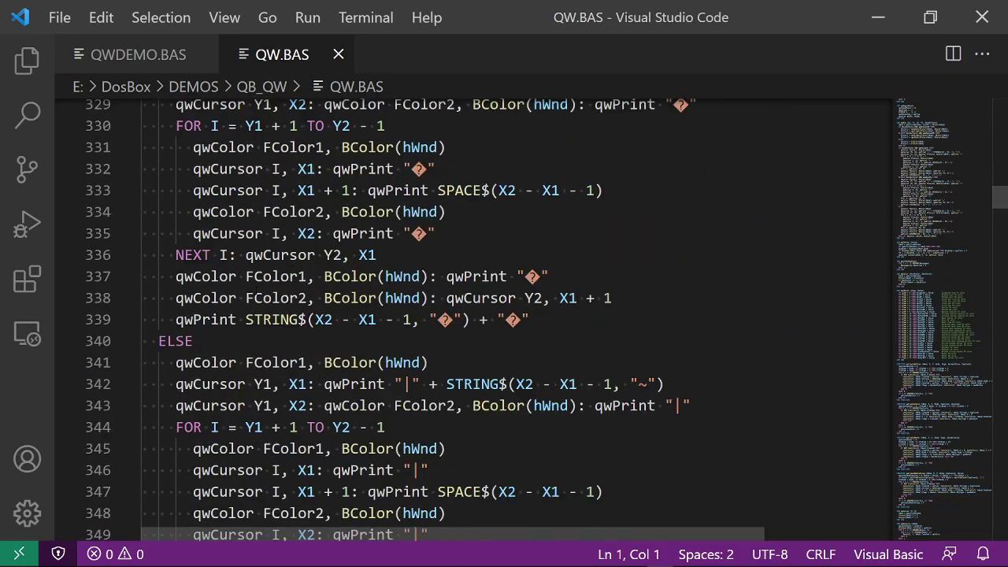
pyautogui.scroll(-3)
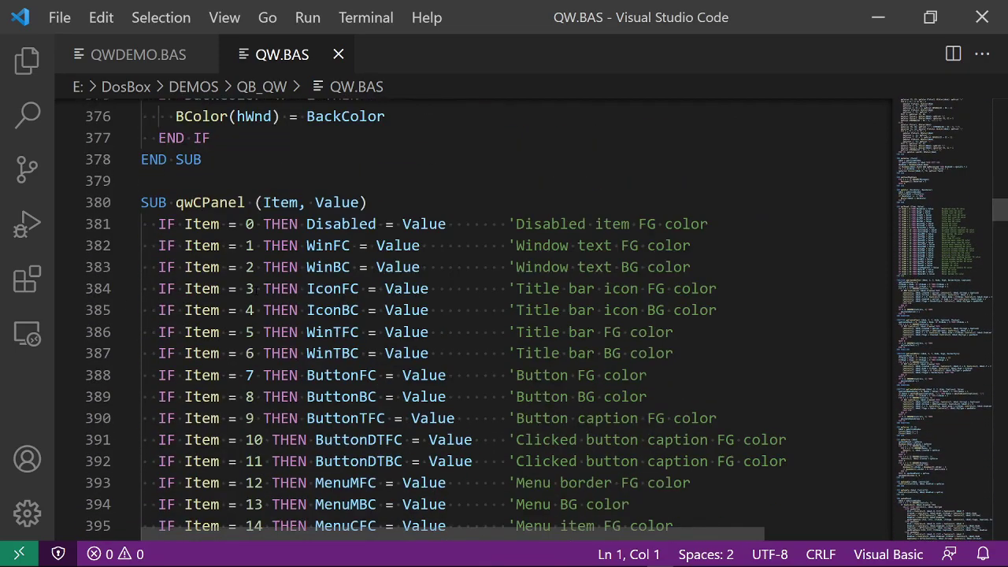
pyautogui.scroll(-3)
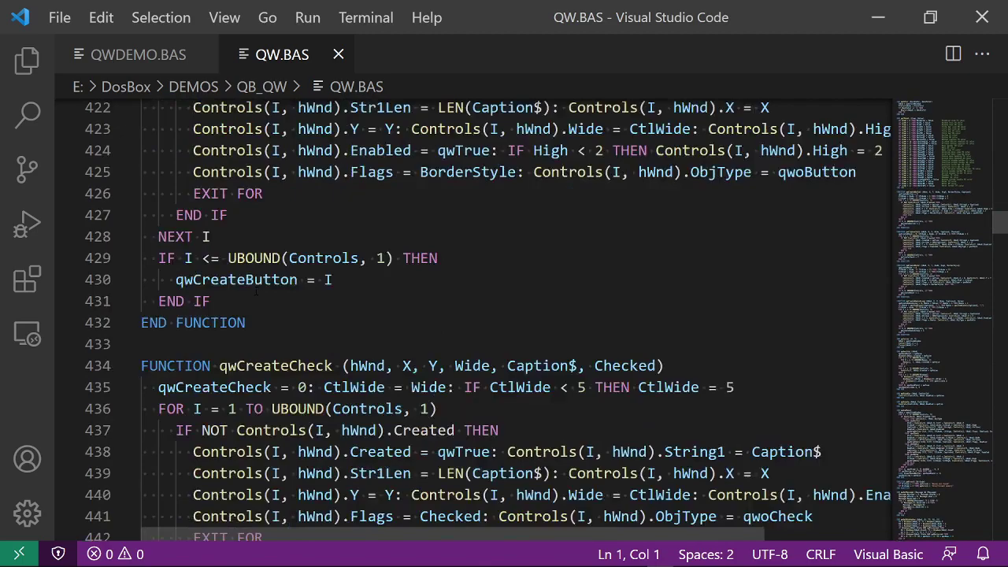
pyautogui.scroll(-3)
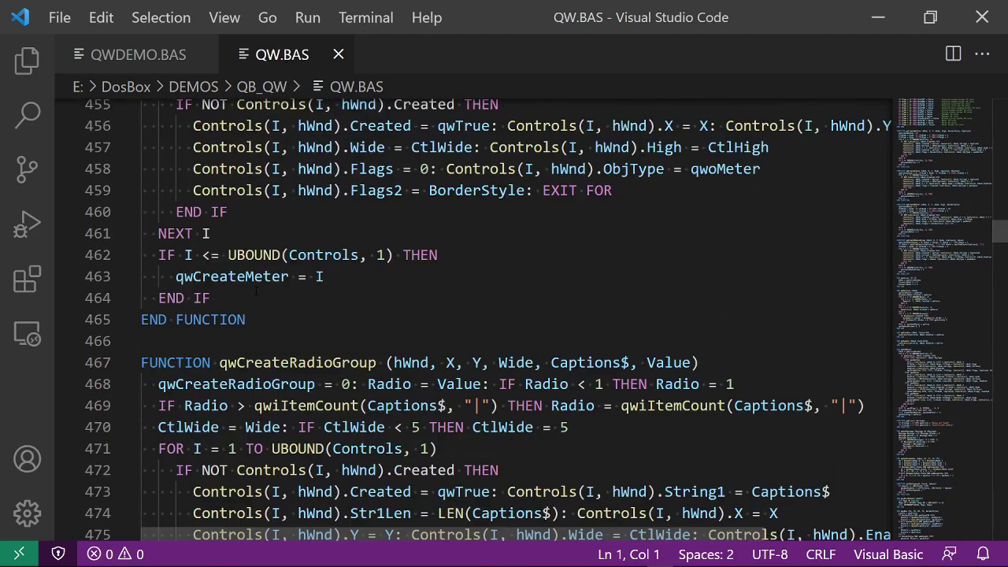
pyautogui.scroll(-3)
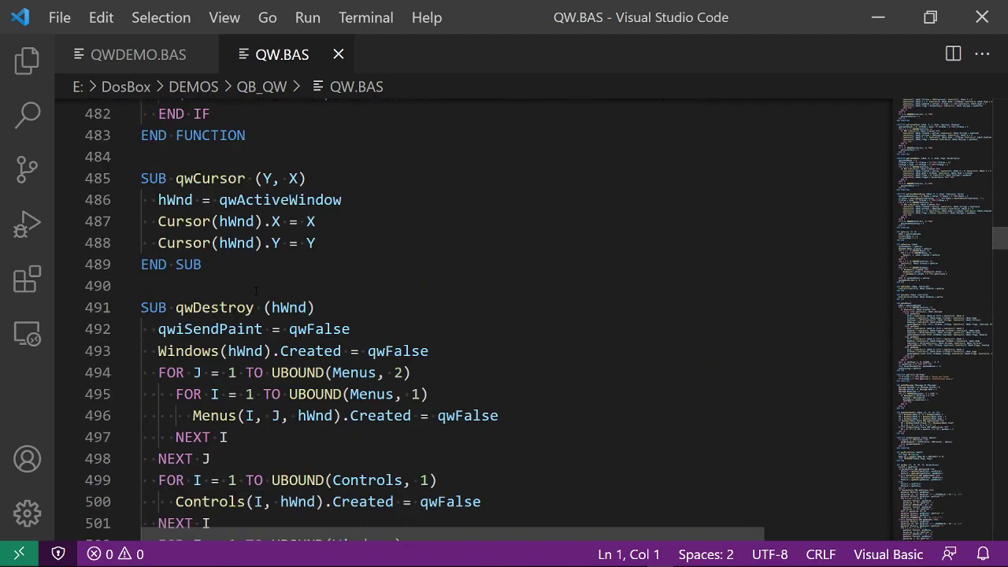
pyautogui.scroll(-3)
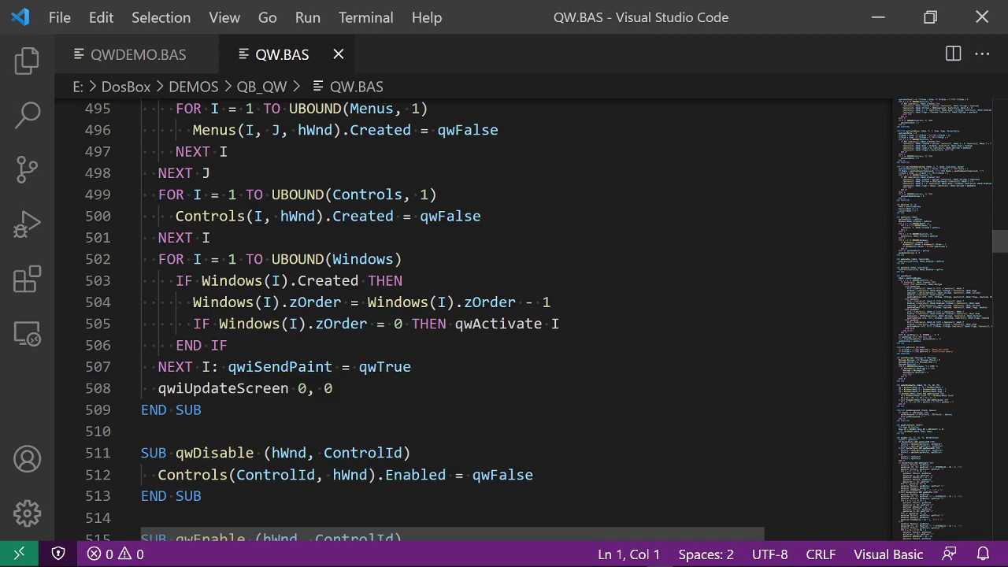
pyautogui.scroll(-3)
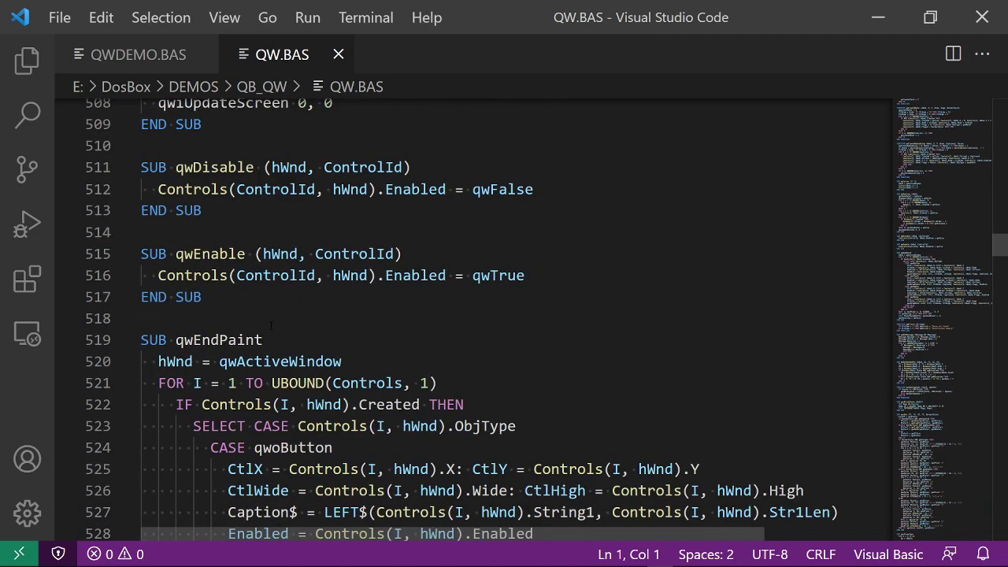
pyautogui.scroll(-3)
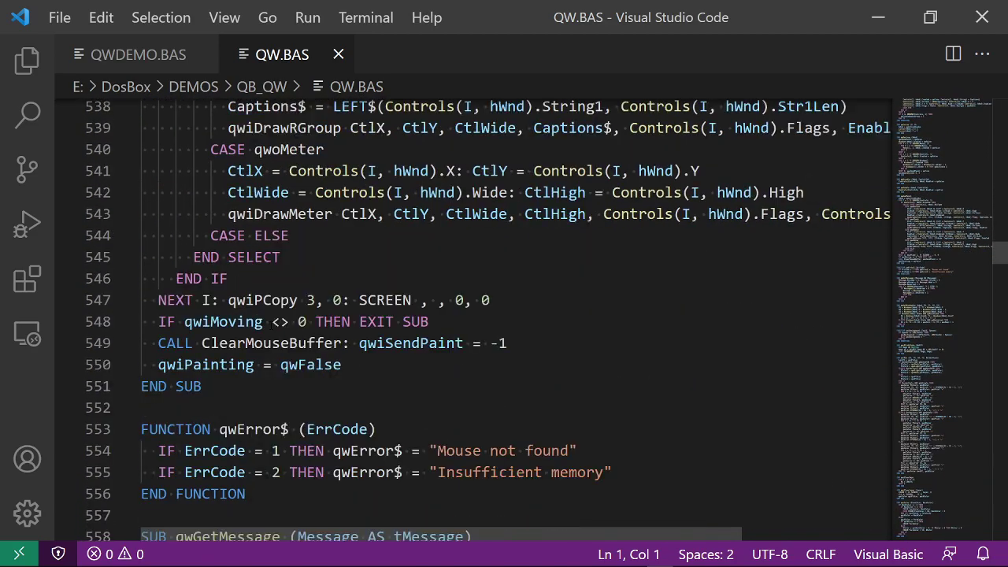
pyautogui.scroll(-3)
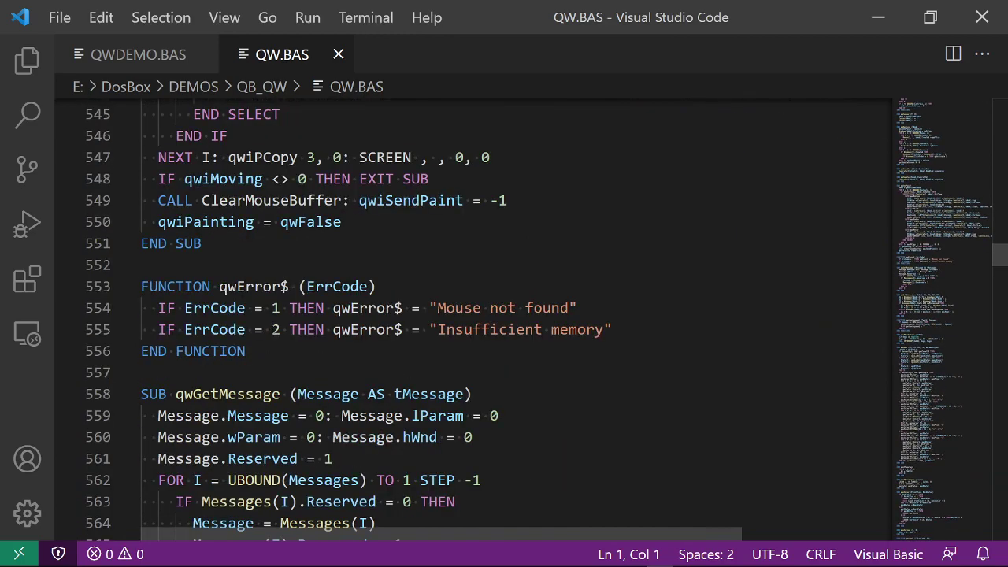
pyautogui.scroll(-3)
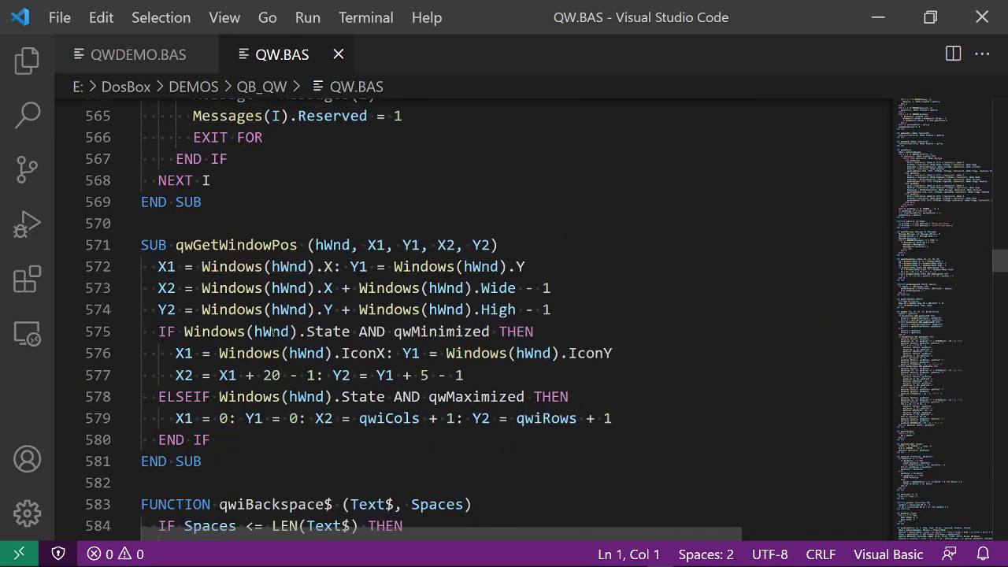
pyautogui.scroll(-3)
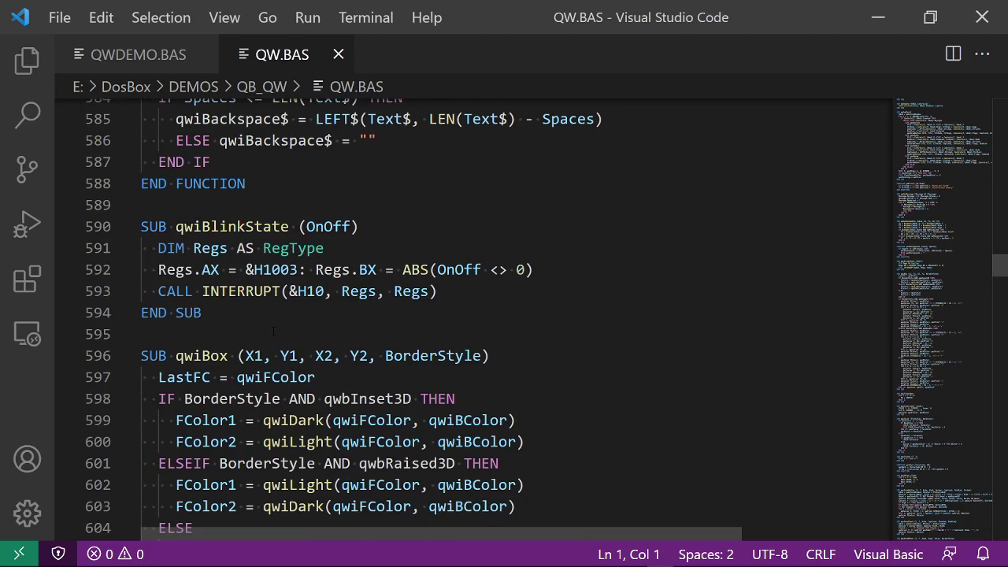
# Continue down QW.BAS past qwiDrawButton, qwiMenu and qwiWinDraw to qwiZSearch and qwManage beyond line 1050
pyautogui.scroll(-3)
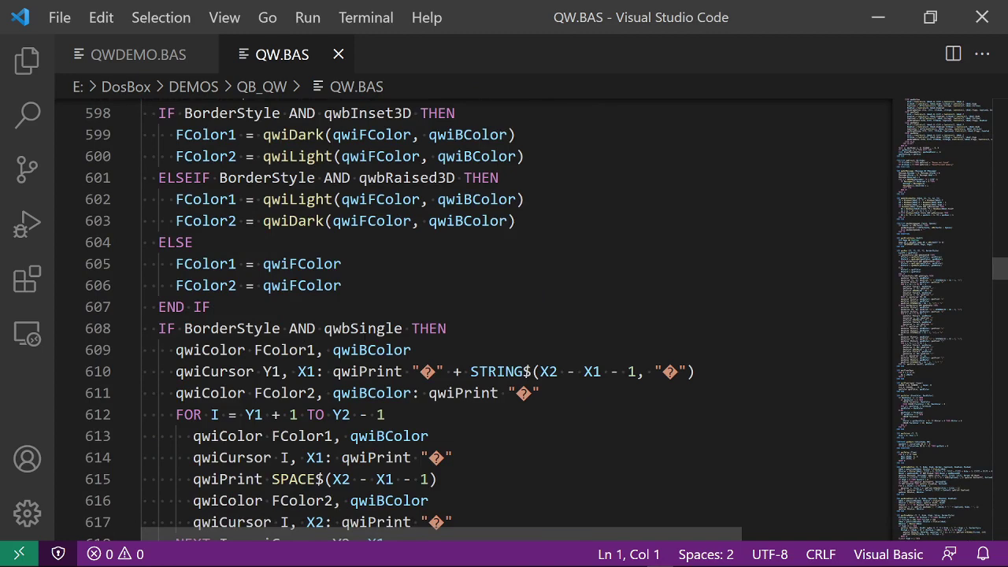
pyautogui.scroll(-3)
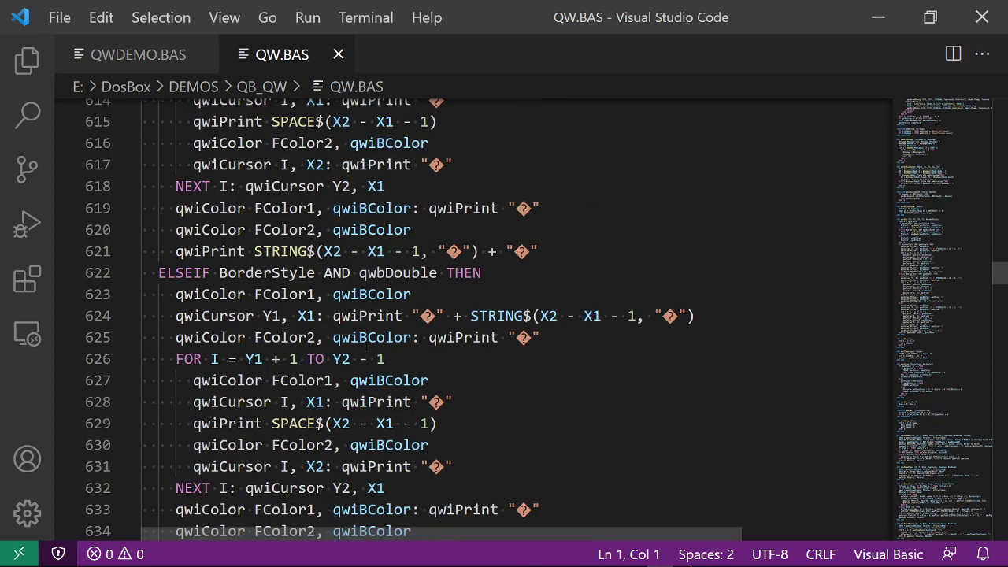
pyautogui.scroll(-3)
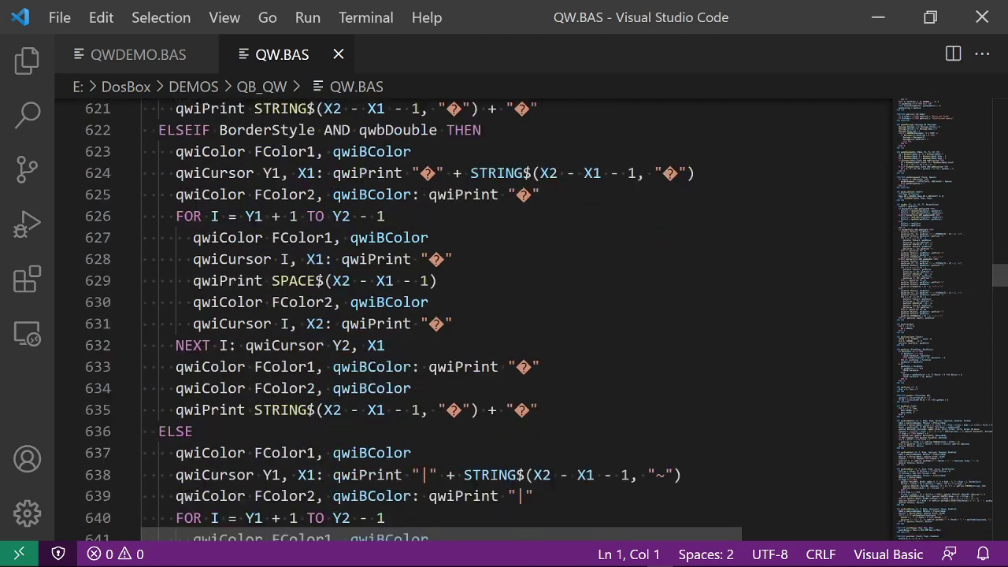
pyautogui.scroll(-3)
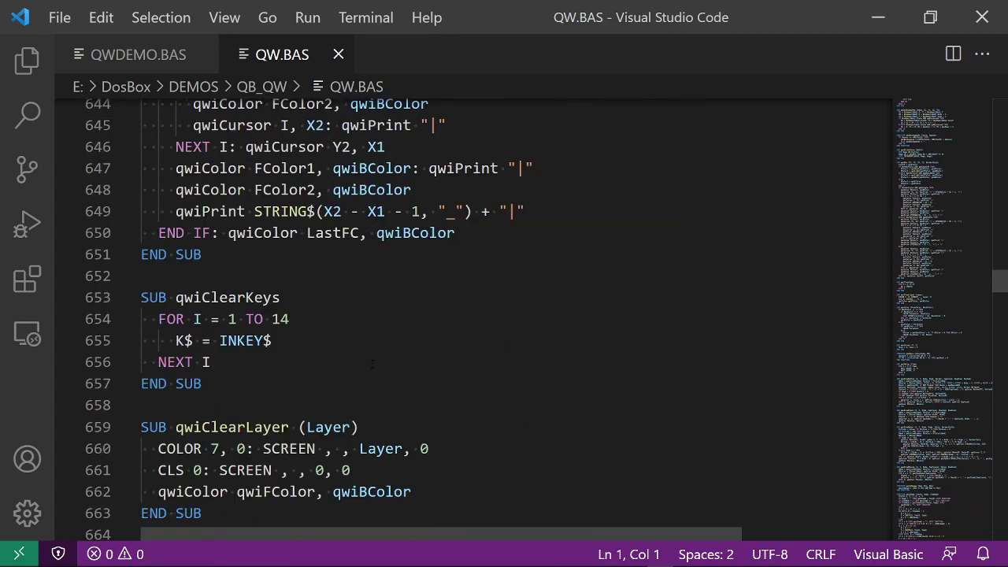
pyautogui.scroll(-3)
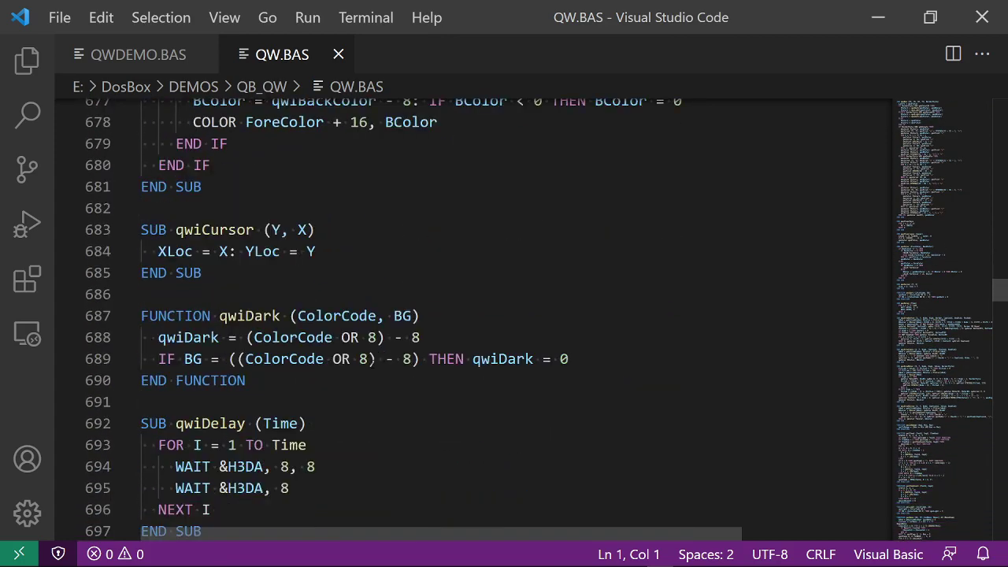
pyautogui.scroll(-3)
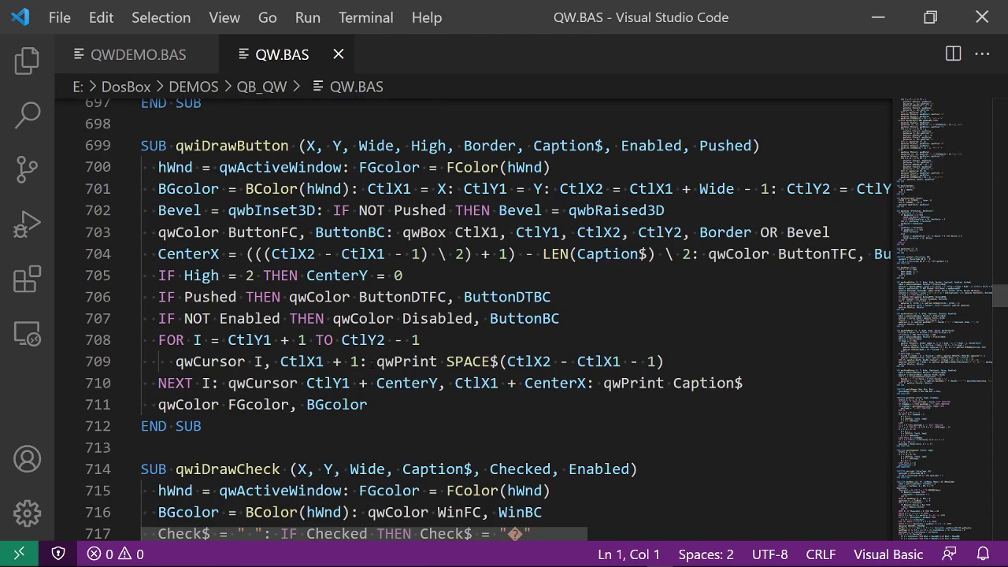
pyautogui.scroll(-3)
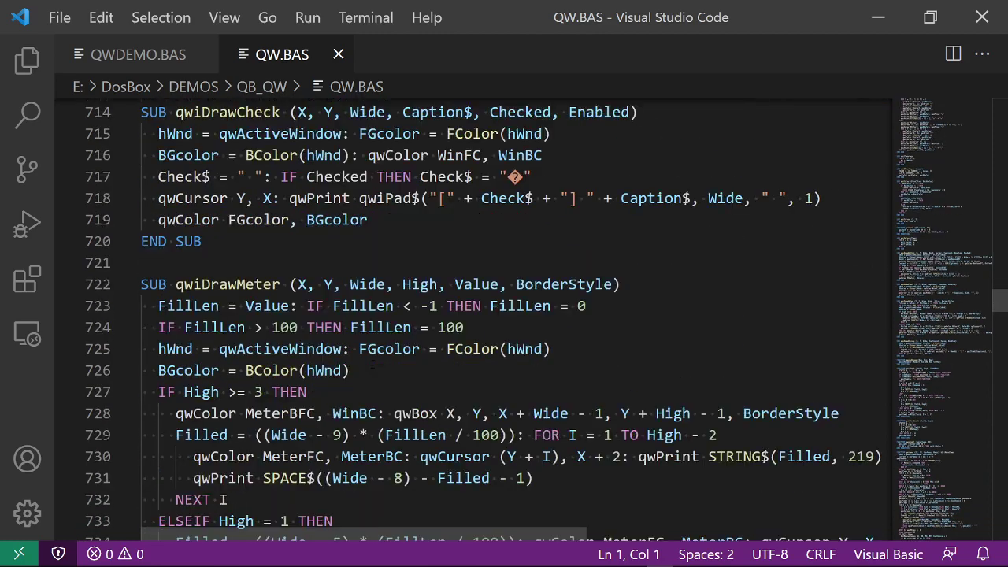
pyautogui.scroll(-3)
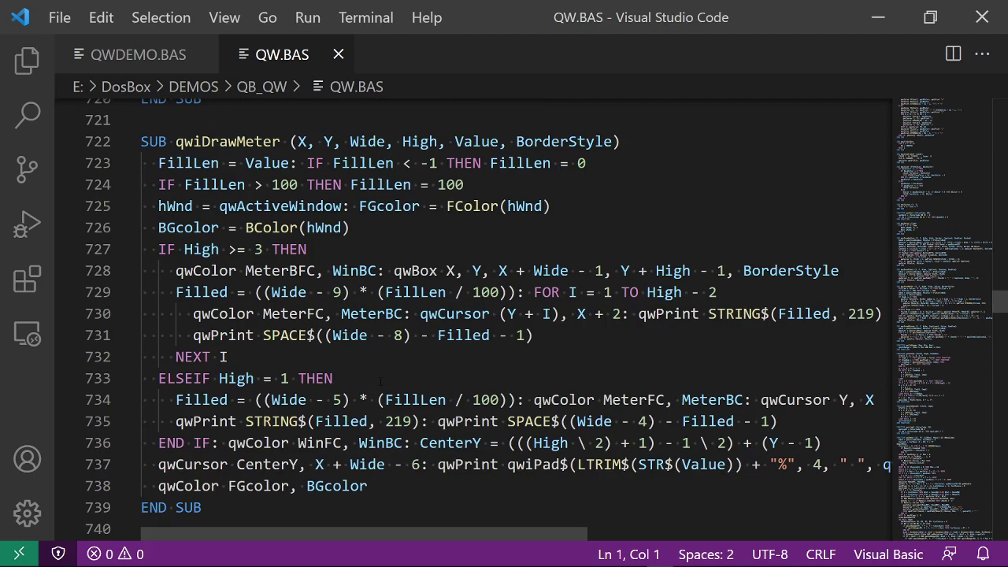
pyautogui.scroll(-3)
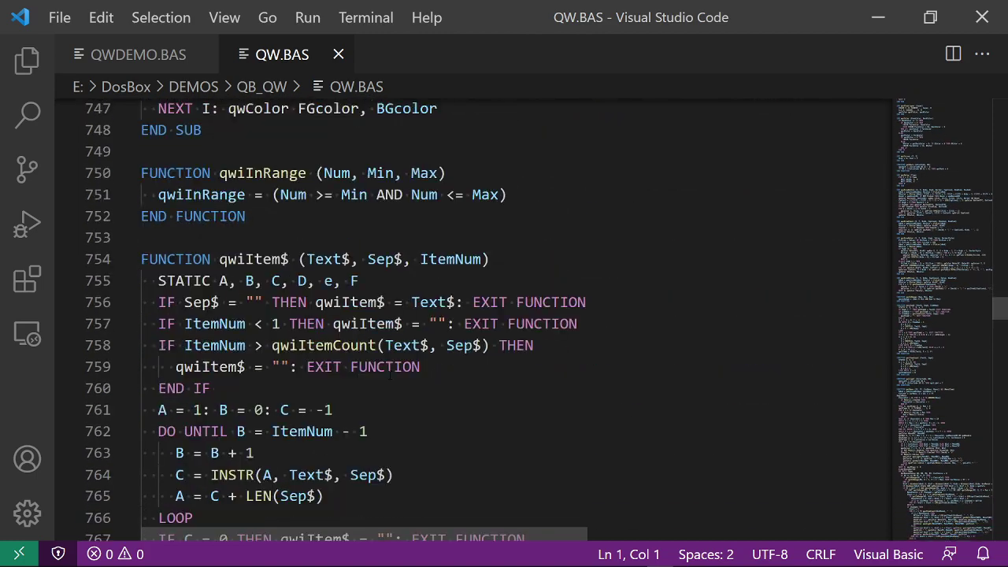
pyautogui.scroll(-3)
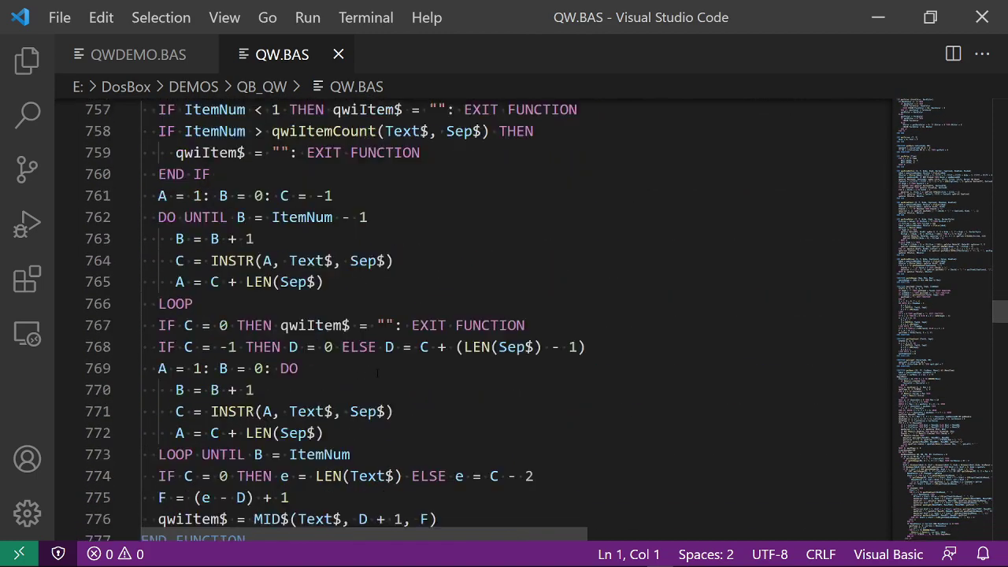
pyautogui.scroll(-3)
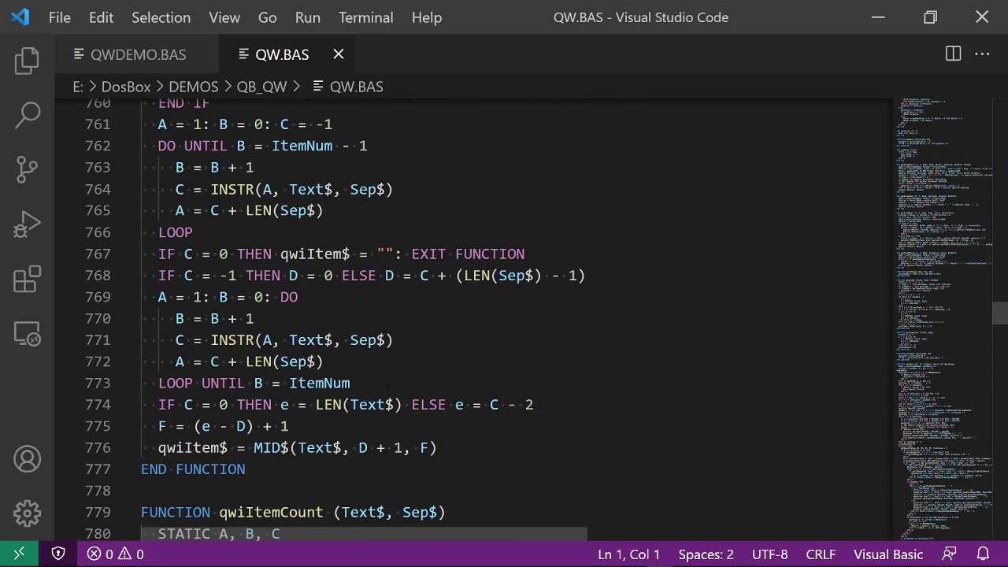
pyautogui.scroll(-3)
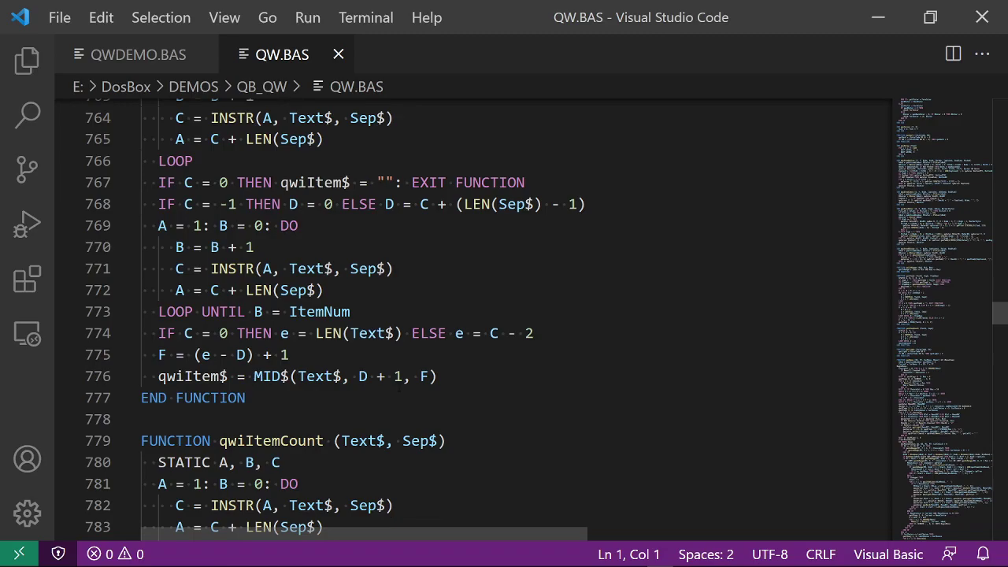
pyautogui.scroll(-3)
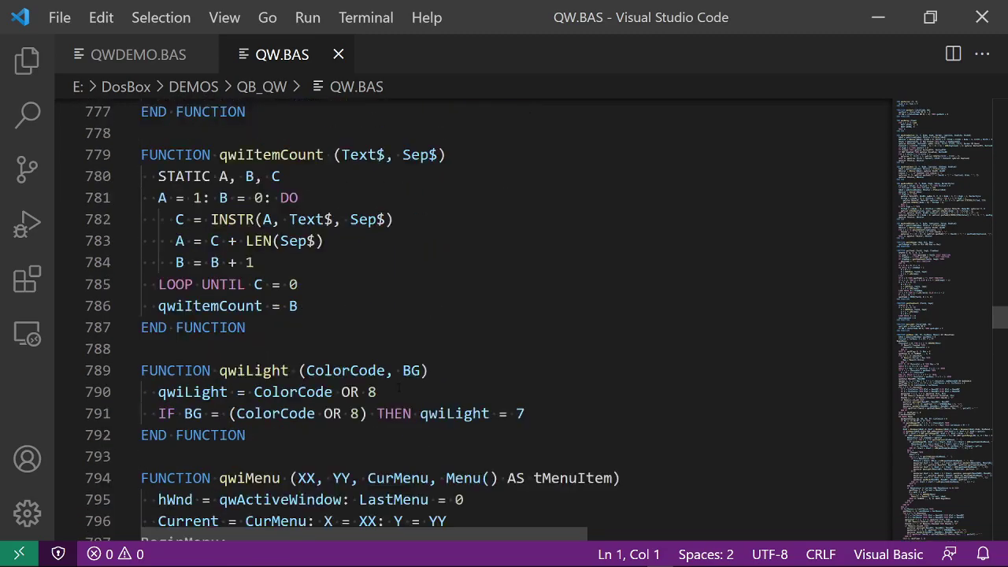
pyautogui.scroll(-3)
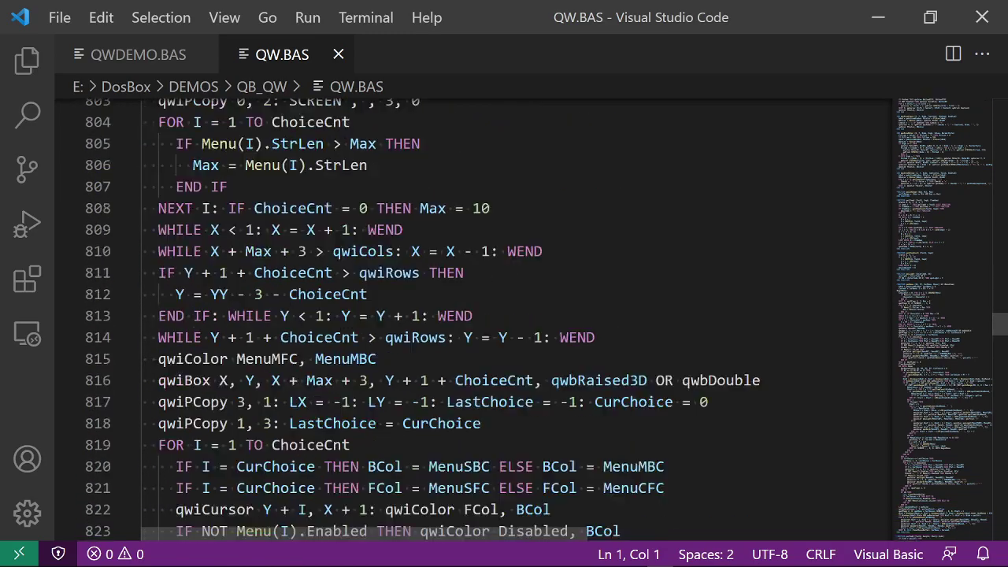
pyautogui.scroll(-3)
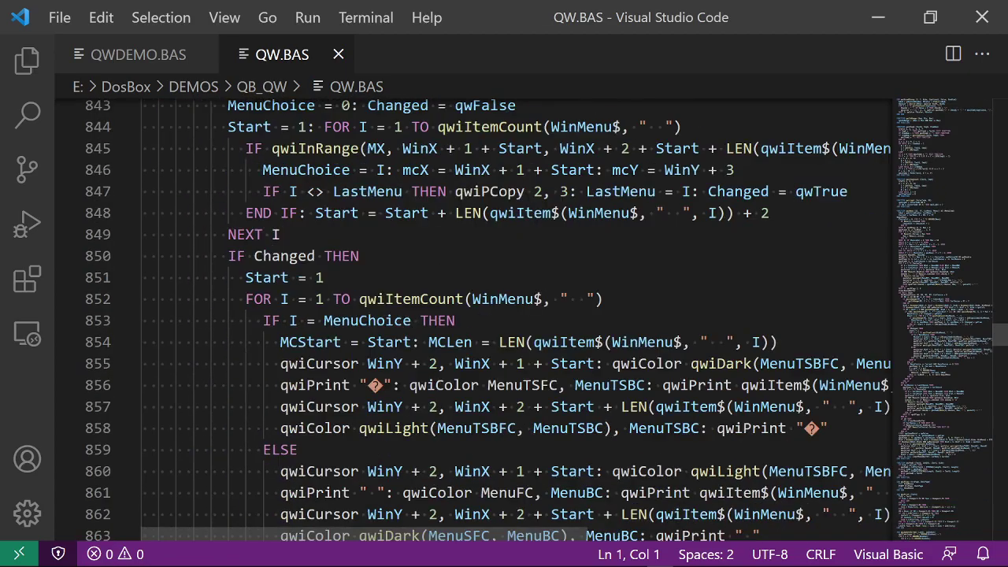
pyautogui.scroll(-3)
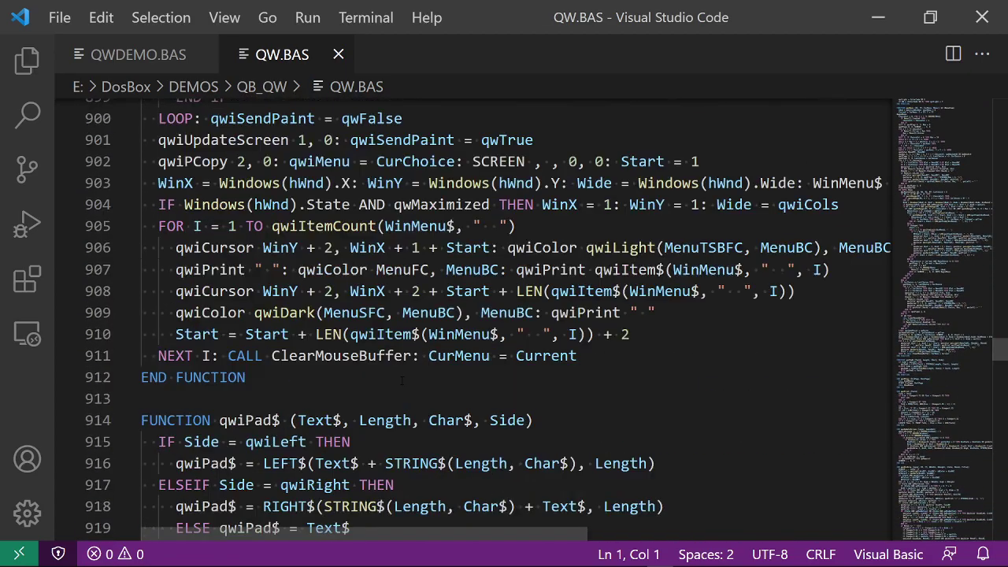
pyautogui.scroll(-3)
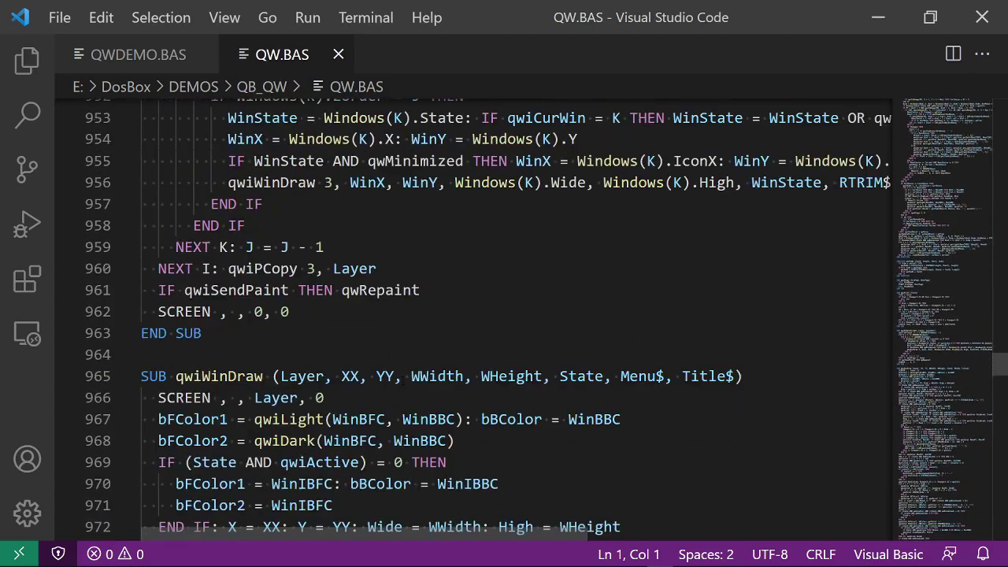
pyautogui.scroll(-3)
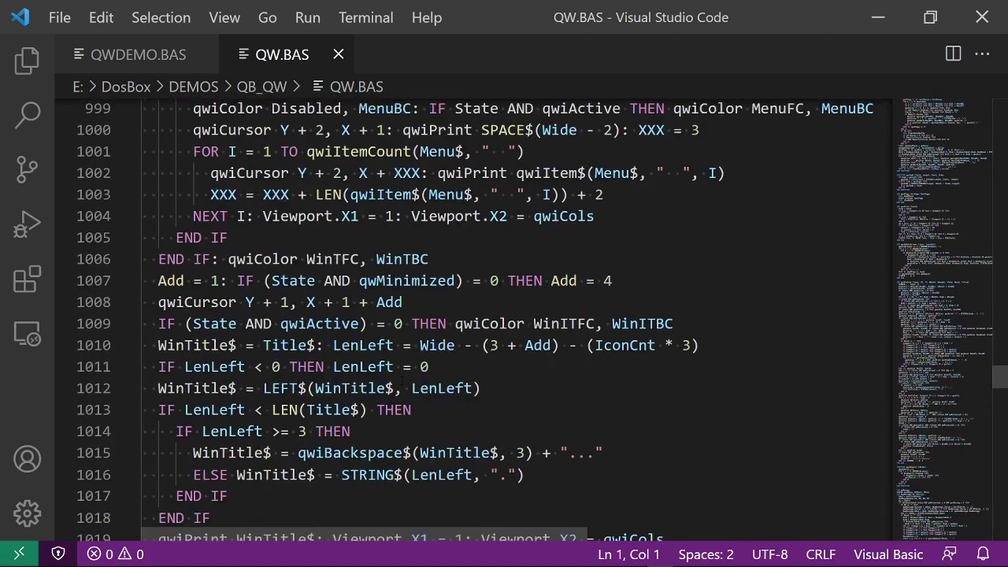
pyautogui.scroll(-3)
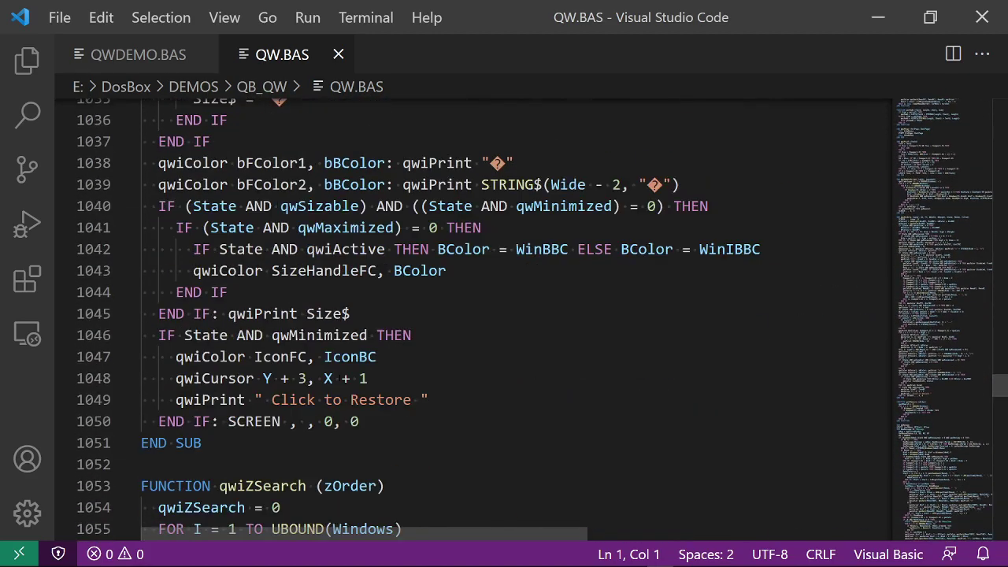
pyautogui.scroll(-3)
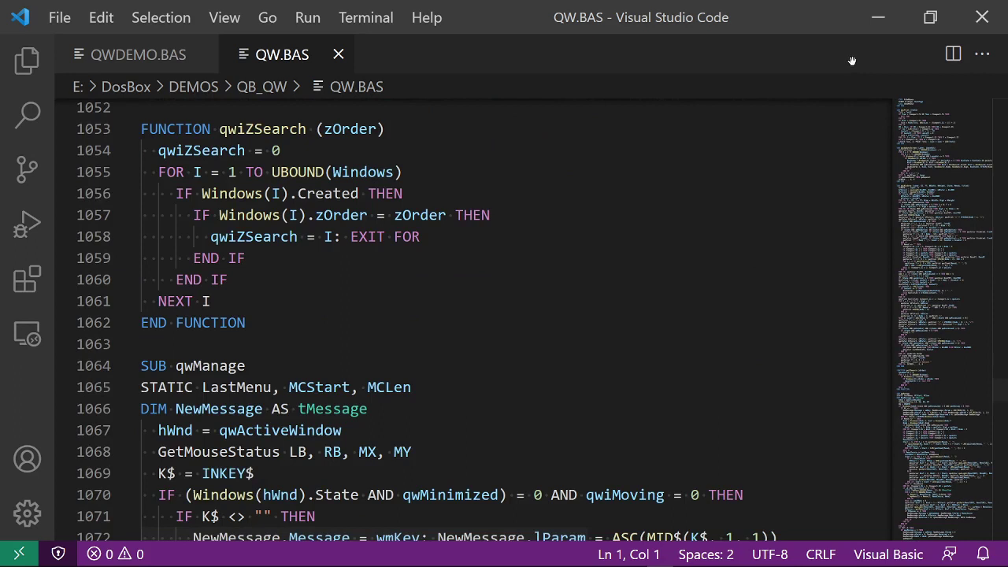
pyautogui.moveTo(907, 82)
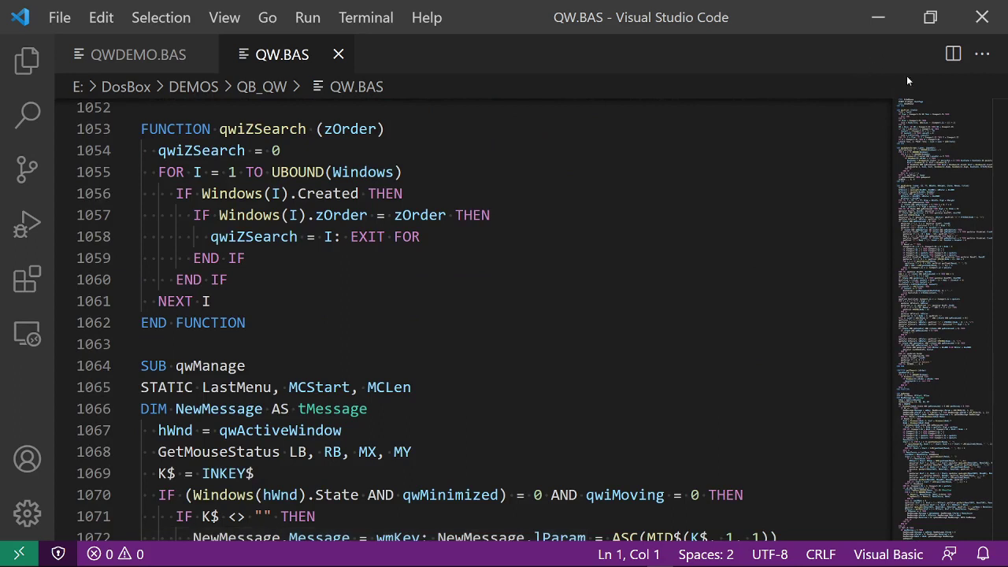